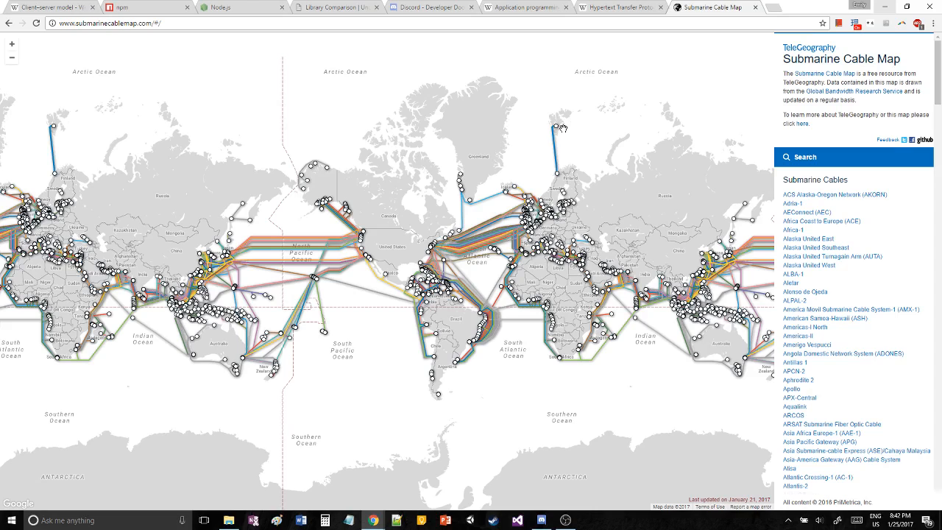
pyautogui.moveTo(558, 127)
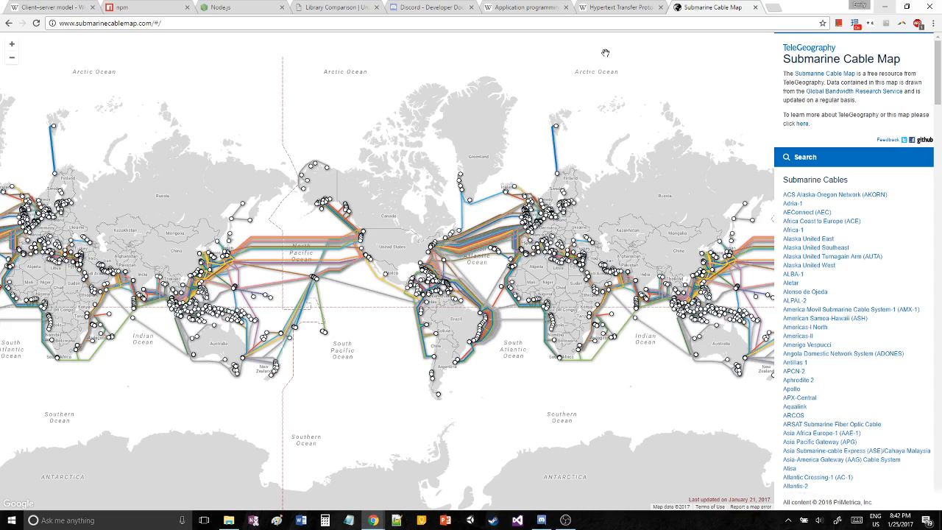
pyautogui.moveTo(247, 152)
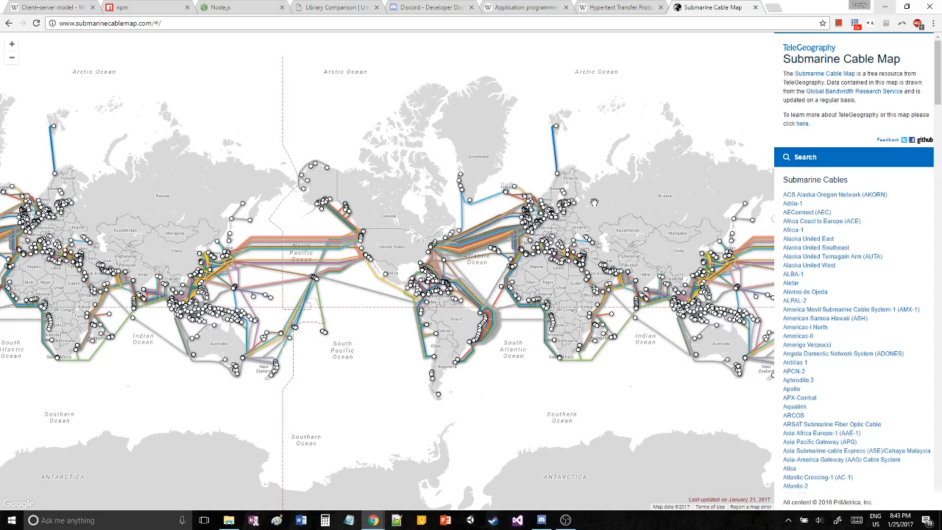
# Switch from the submarine cable map to Wikipedia's Hypertext Transfer Protocol article.
pyautogui.click(619, 5)
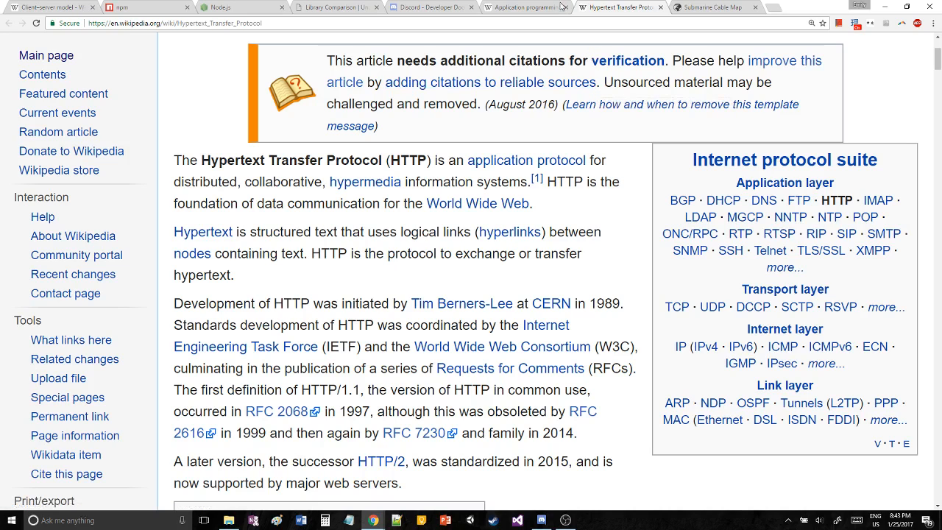
# Switch to Wikipedia's Application programming interface article.
pyautogui.click(526, 6)
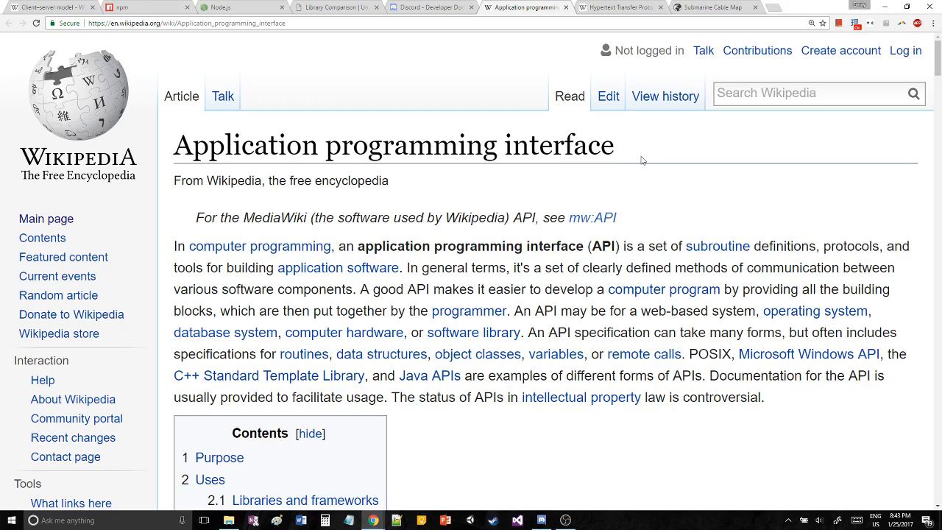
pyautogui.moveTo(410, 4)
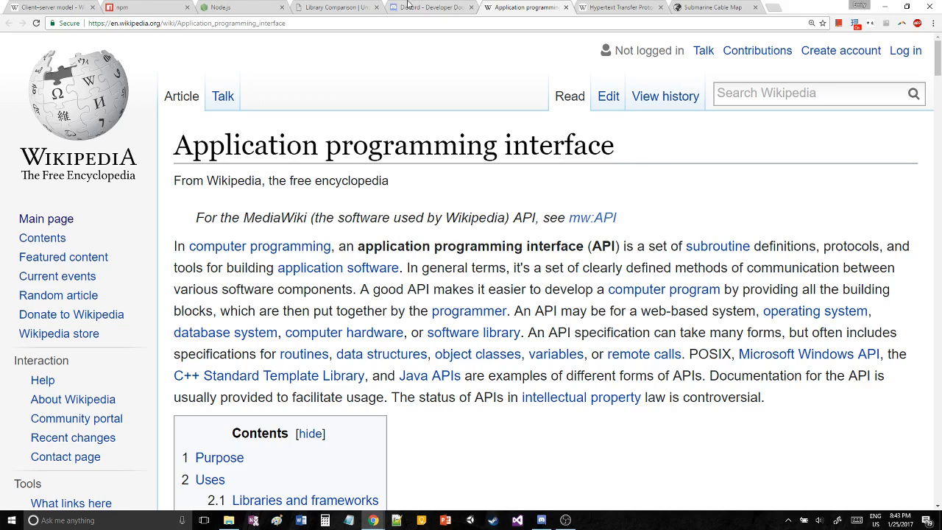
# Browse the Discord Channel resource docs through the DM, message and guild channel structures.
pyautogui.click(430, 6)
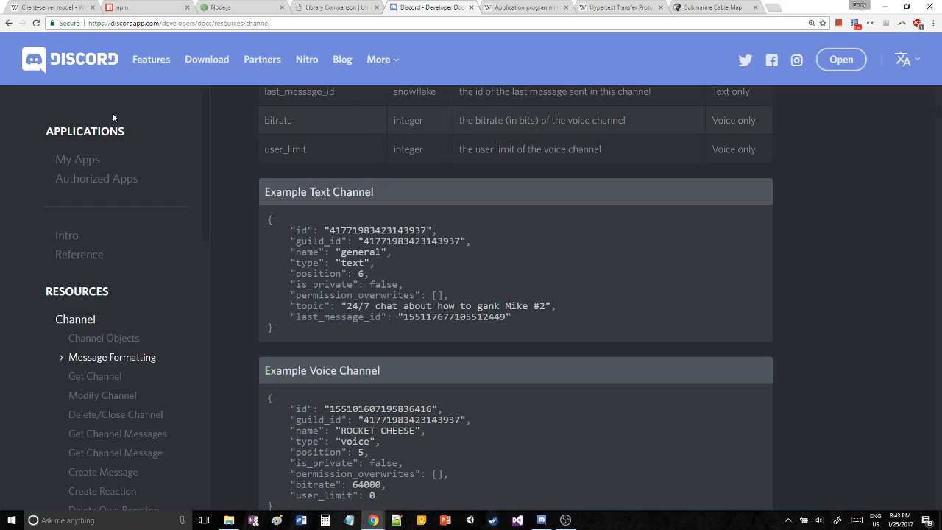
pyautogui.scroll(-3)
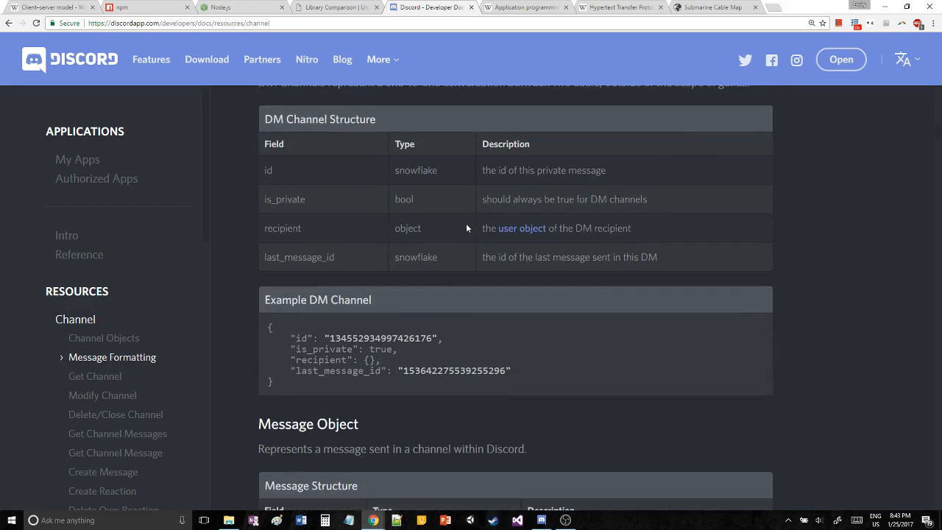
pyautogui.scroll(-3)
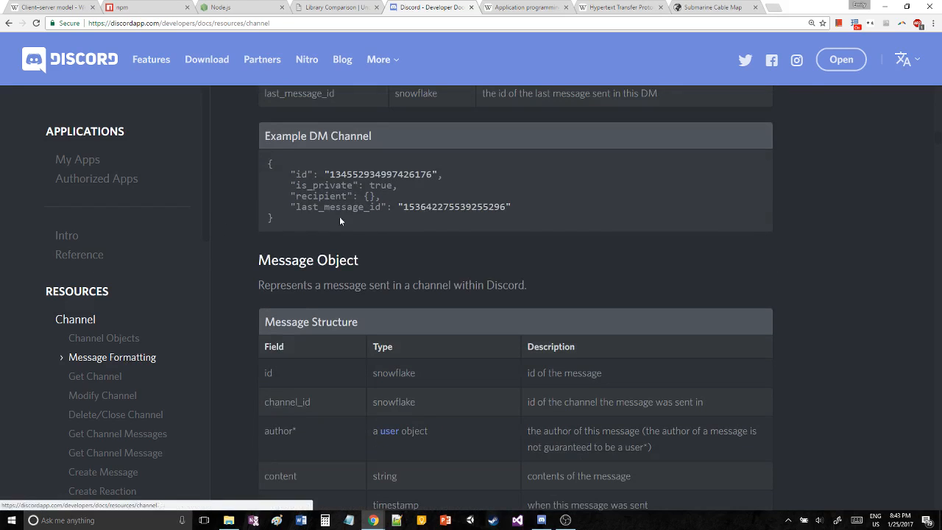
pyautogui.scroll(-3)
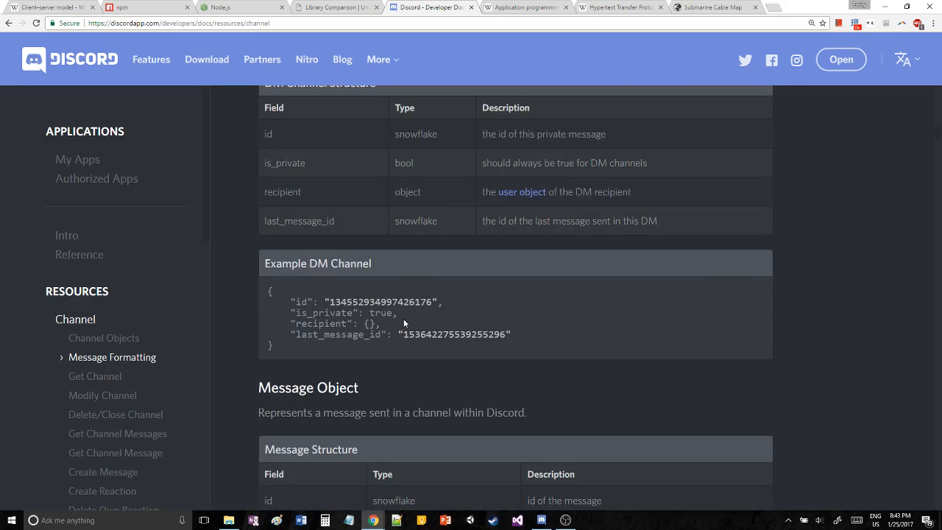
pyautogui.scroll(3)
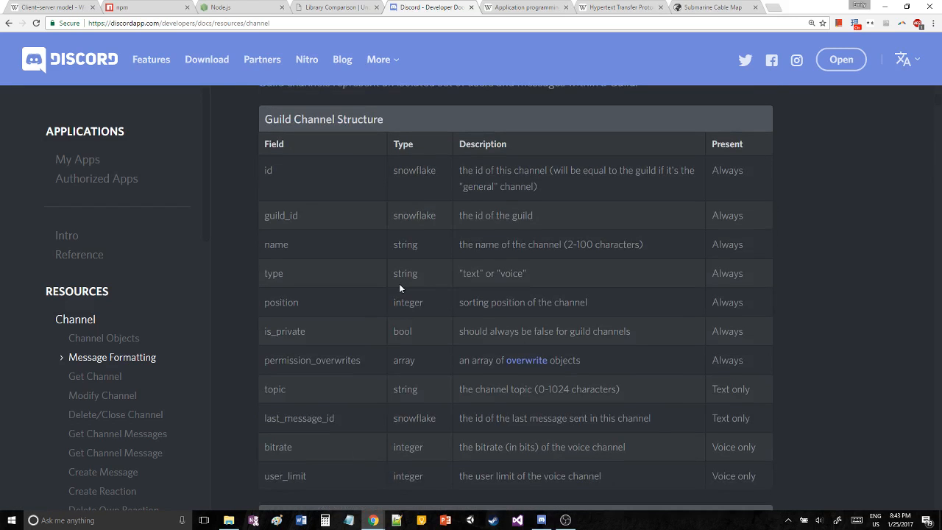
pyautogui.moveTo(493, 173)
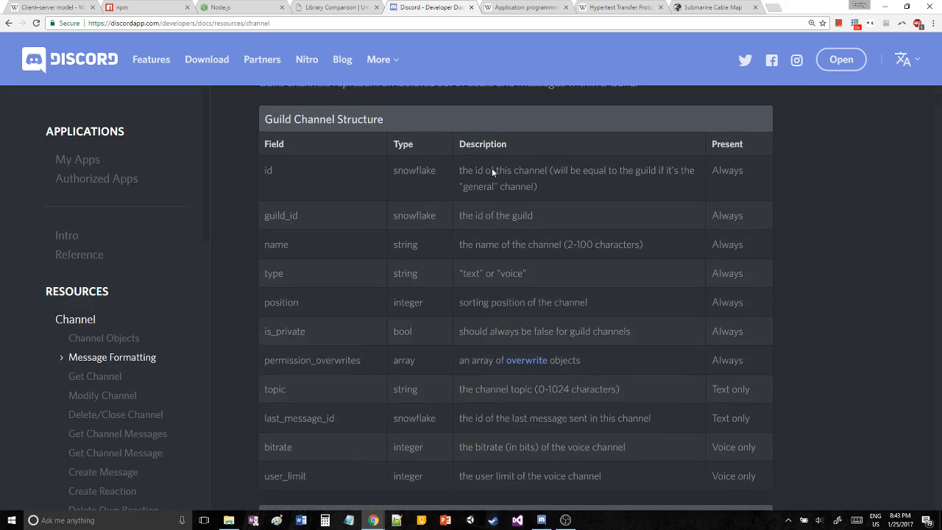
pyautogui.moveTo(391, 293)
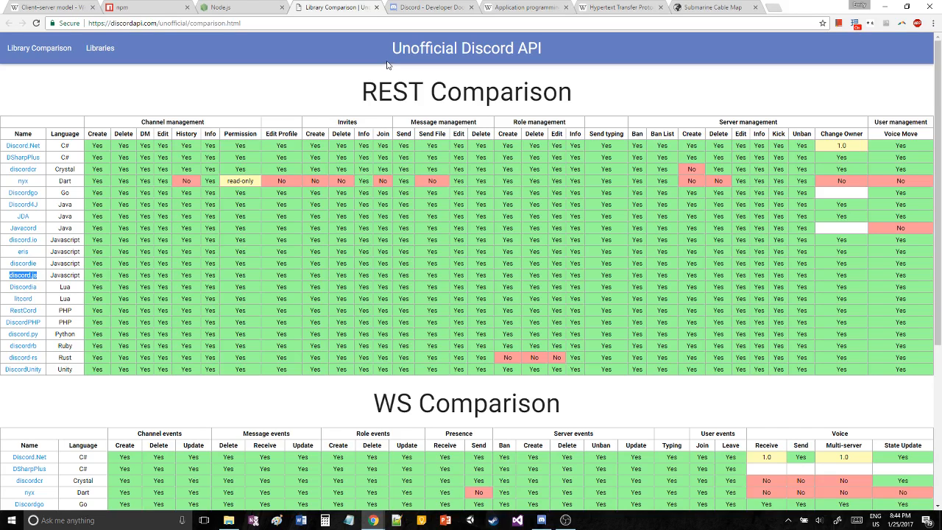
pyautogui.moveTo(63, 156)
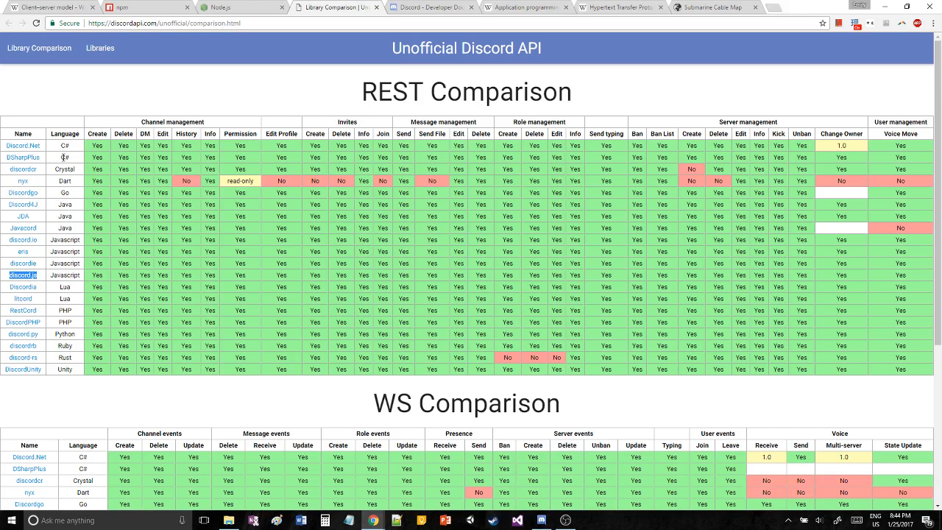
pyautogui.moveTo(75, 209)
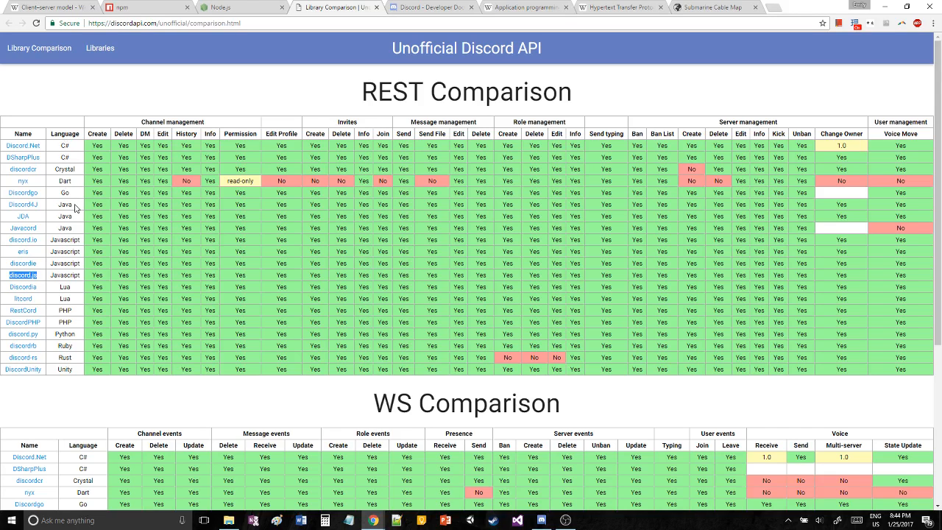
pyautogui.moveTo(68, 215)
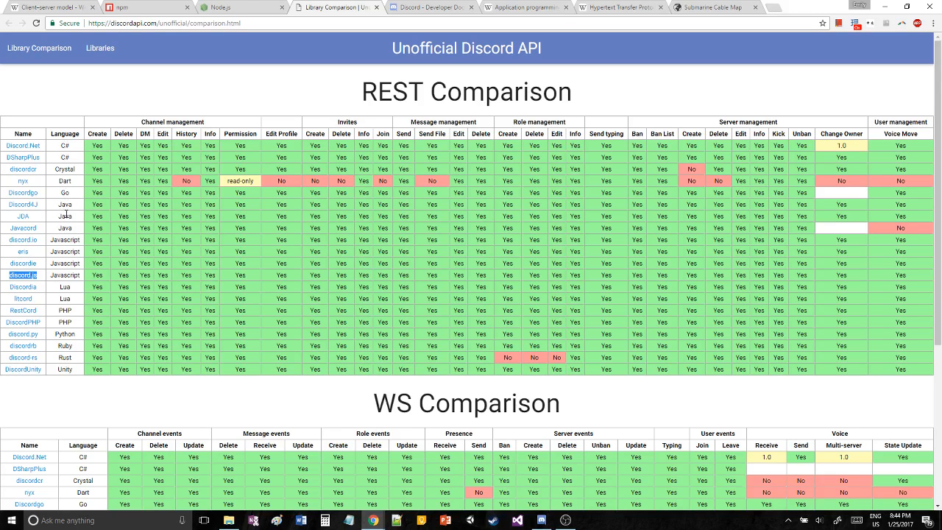
pyautogui.moveTo(23, 227)
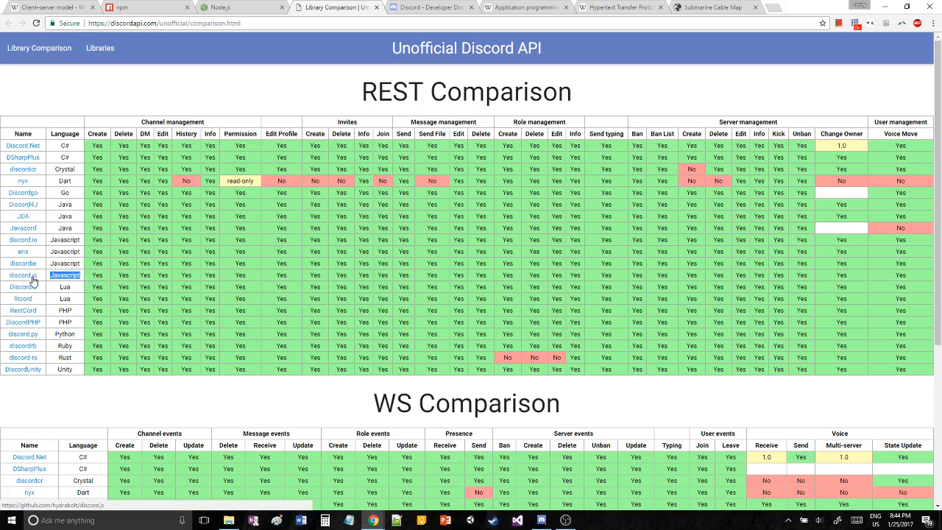
# Leave the Discord library comparison tables for the Node.js homepage.
pyautogui.click(218, 6)
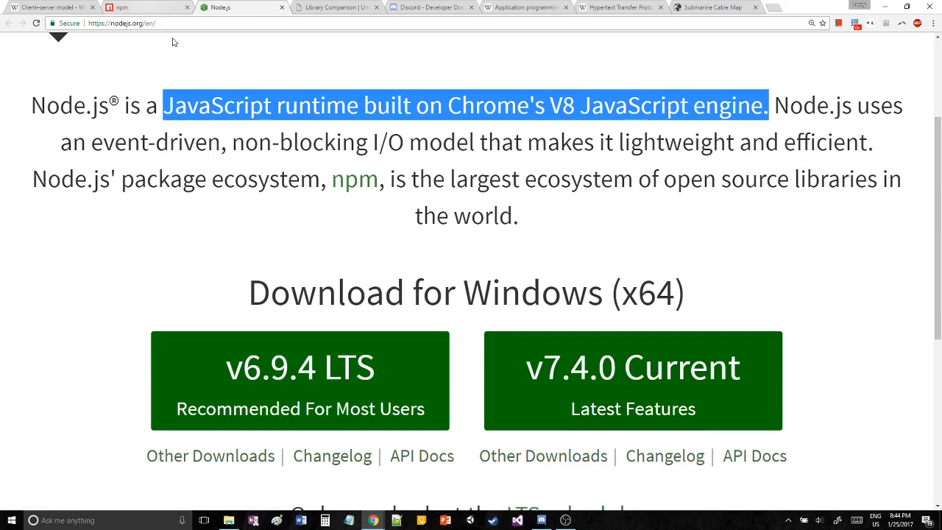
# Revisit the npm site, Discord channel docs and library comparison, ending on the Client–server model article.
pyautogui.click(118, 5)
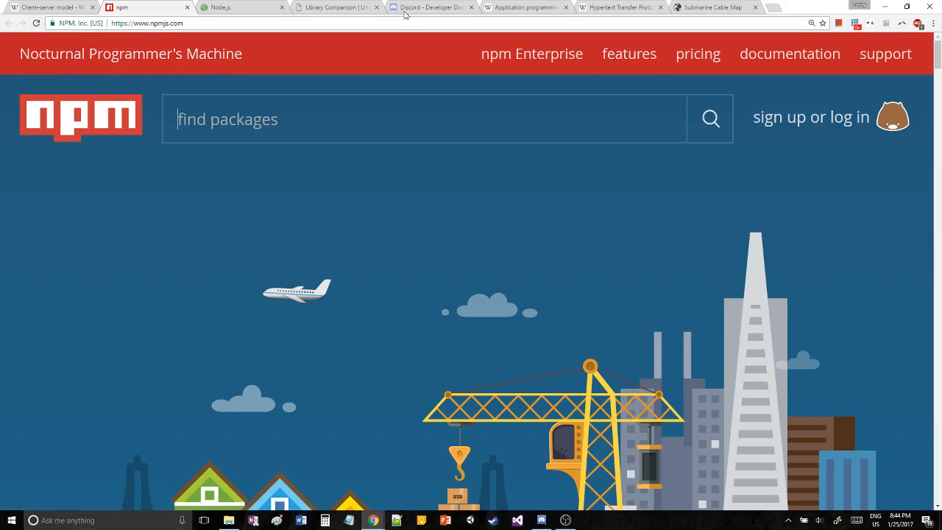
pyautogui.click(433, 5)
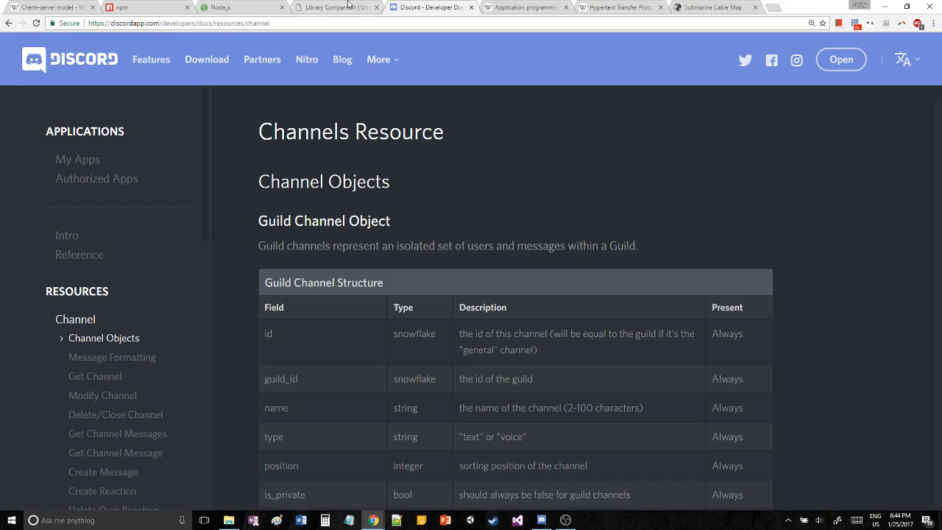
pyautogui.click(336, 5)
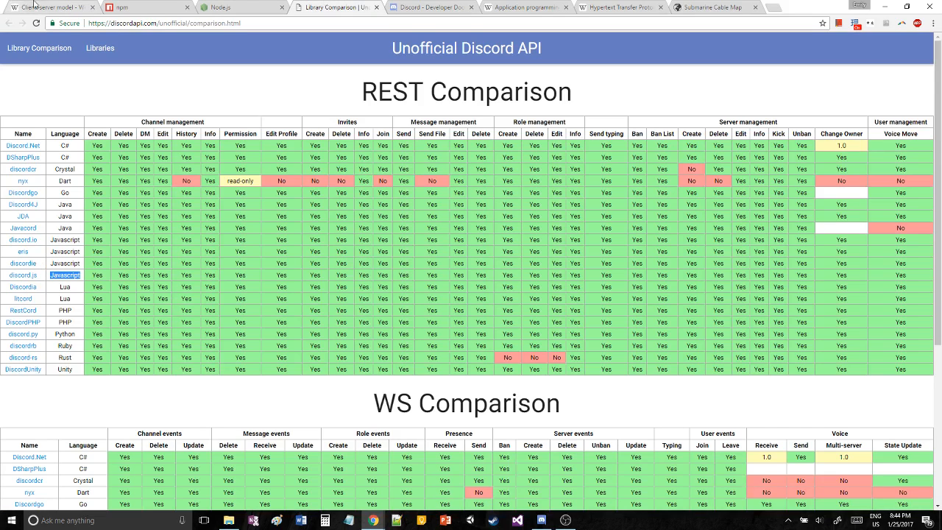
pyautogui.click(47, 6)
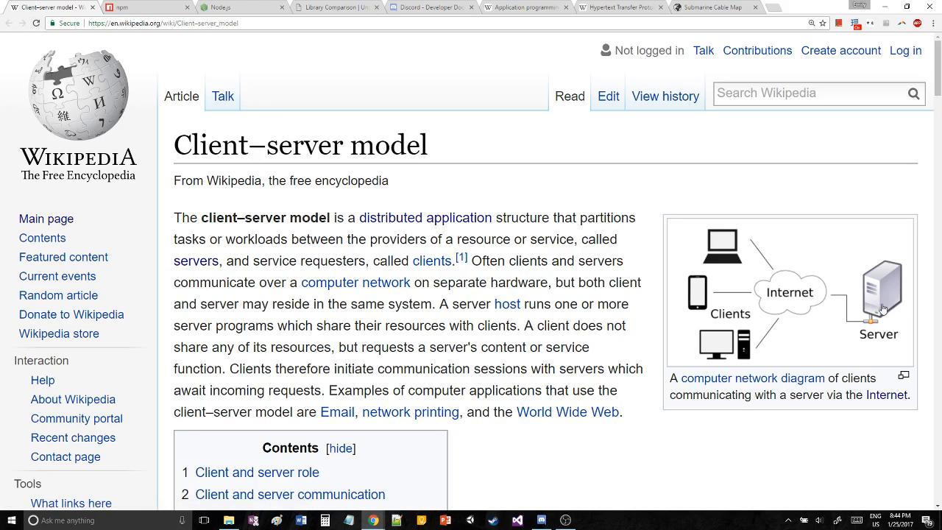
pyautogui.moveTo(883, 283)
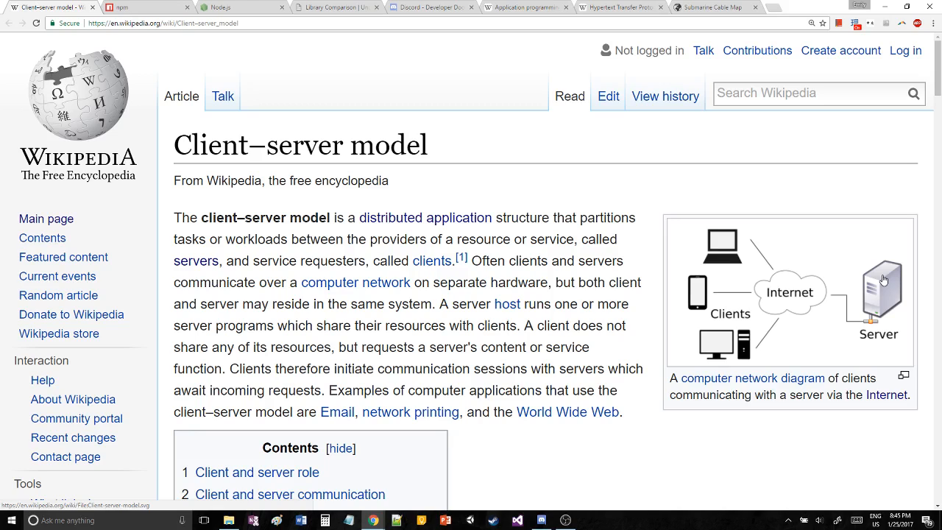
pyautogui.moveTo(775, 345)
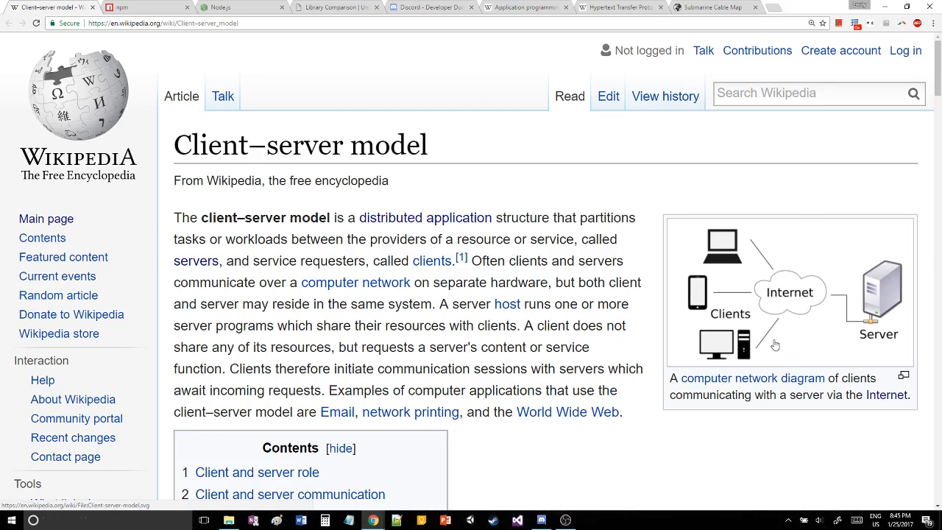
pyautogui.moveTo(717, 365)
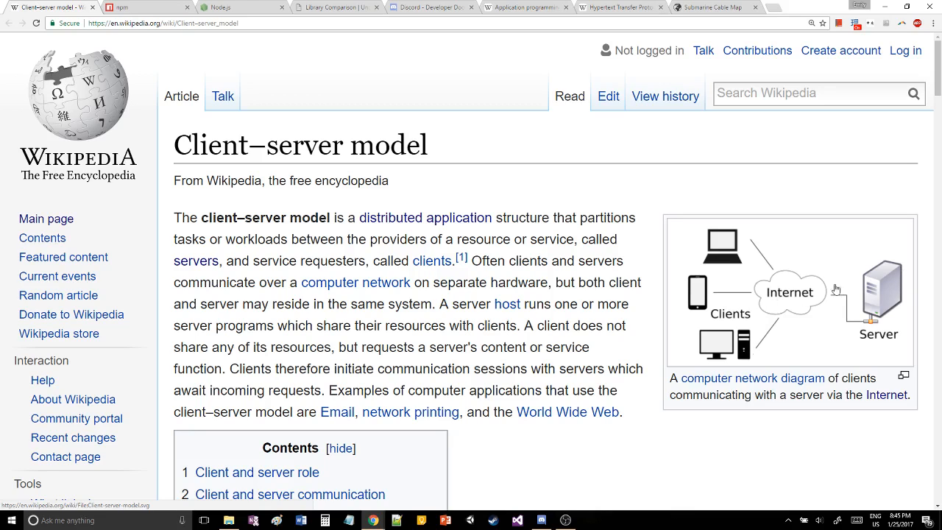
pyautogui.moveTo(901, 240)
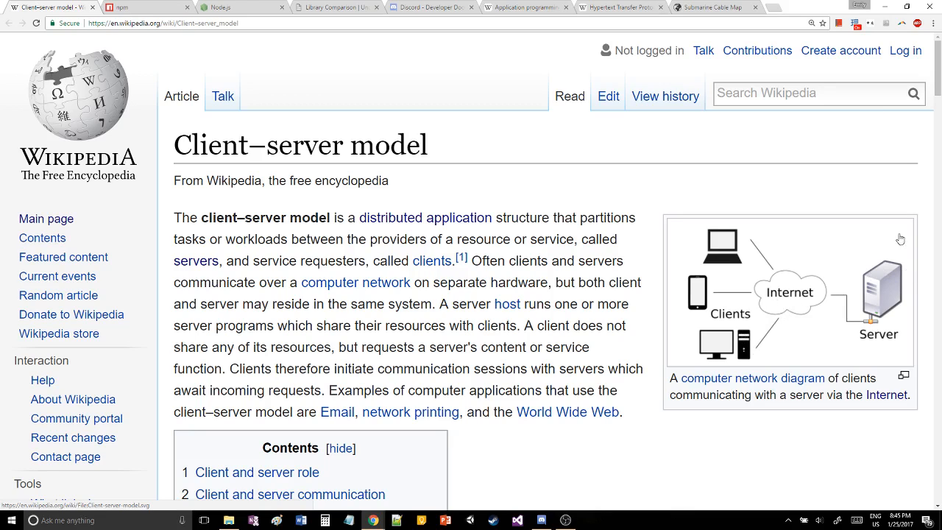
pyautogui.scroll(-3)
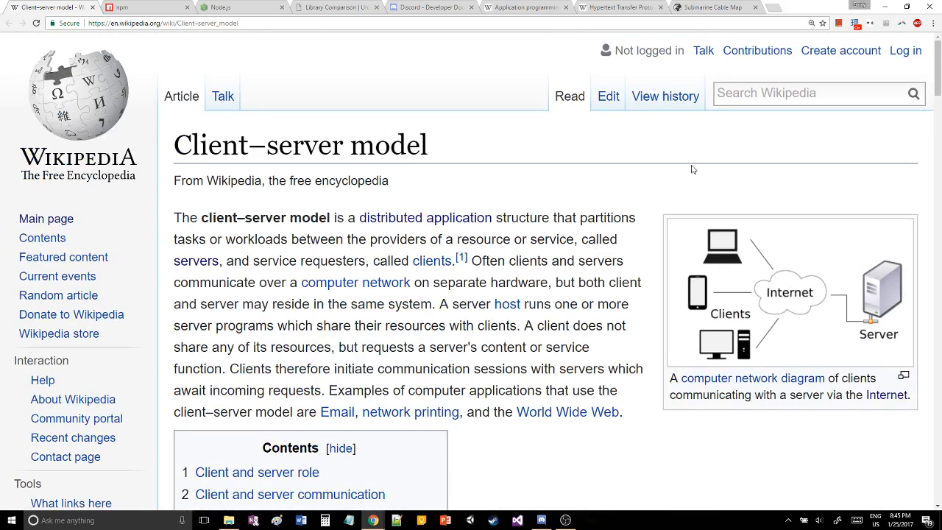
pyautogui.moveTo(886, 6)
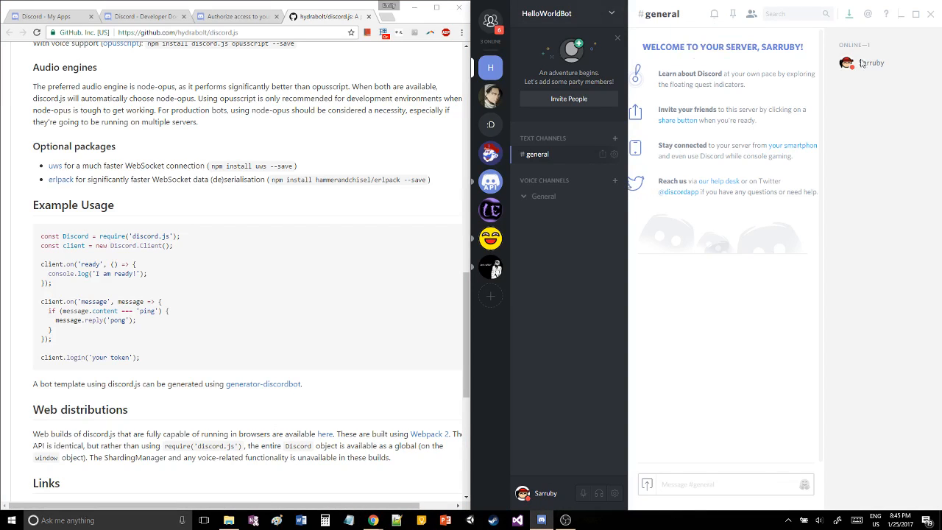
pyautogui.moveTo(297, 295)
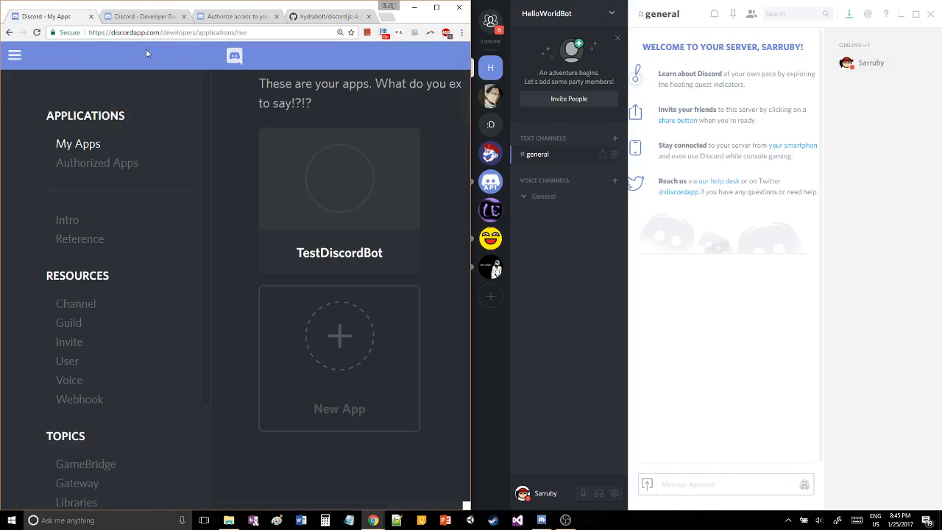
# Name the new application HelloWorldBot and add a bot user to it.
pyautogui.click(339, 336)
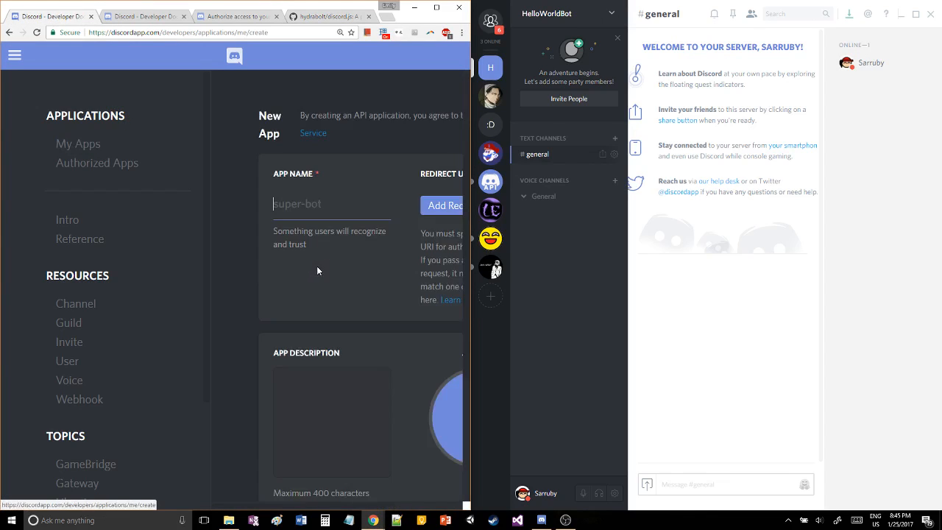
pyautogui.write('Hi')
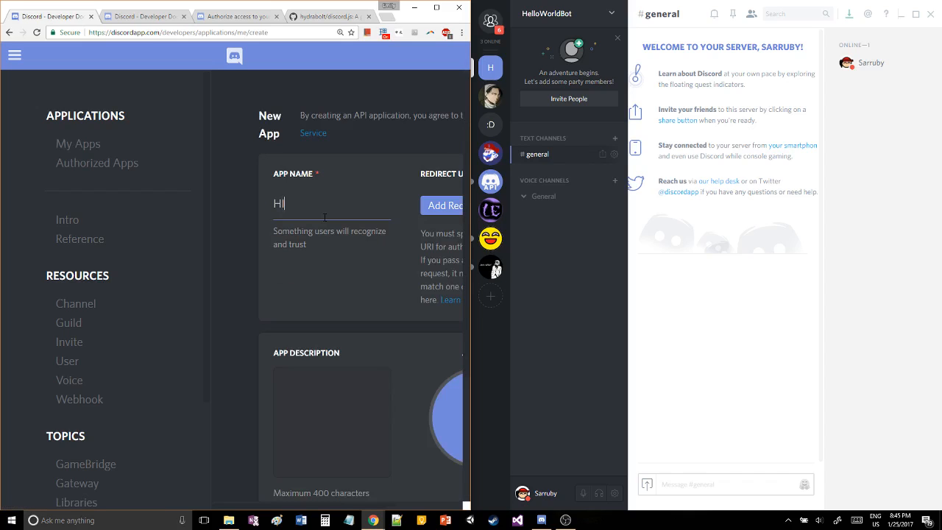
pyautogui.write('HelloWorldBot')
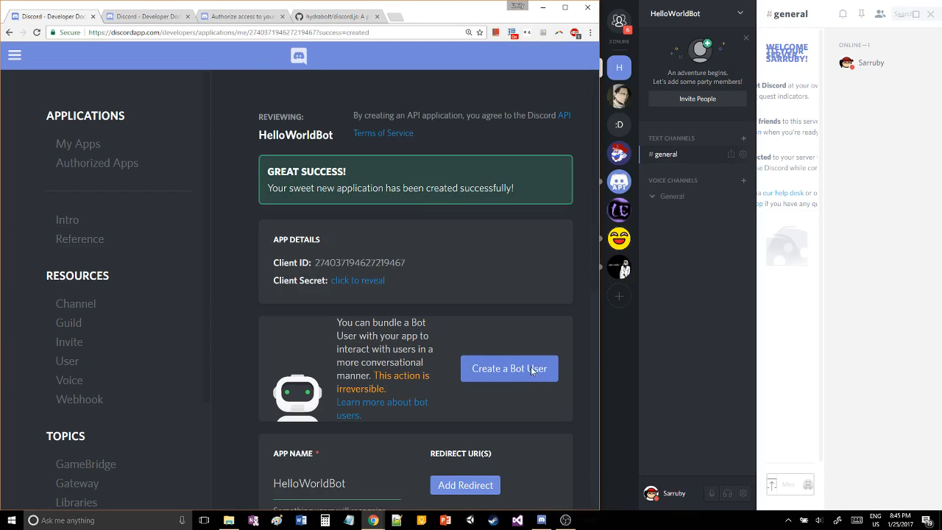
pyautogui.moveTo(434, 316)
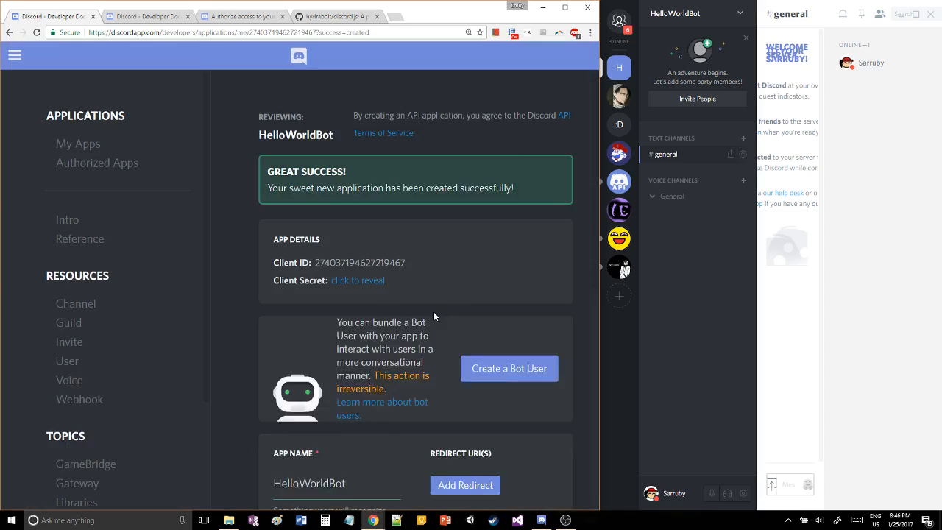
pyautogui.click(509, 368)
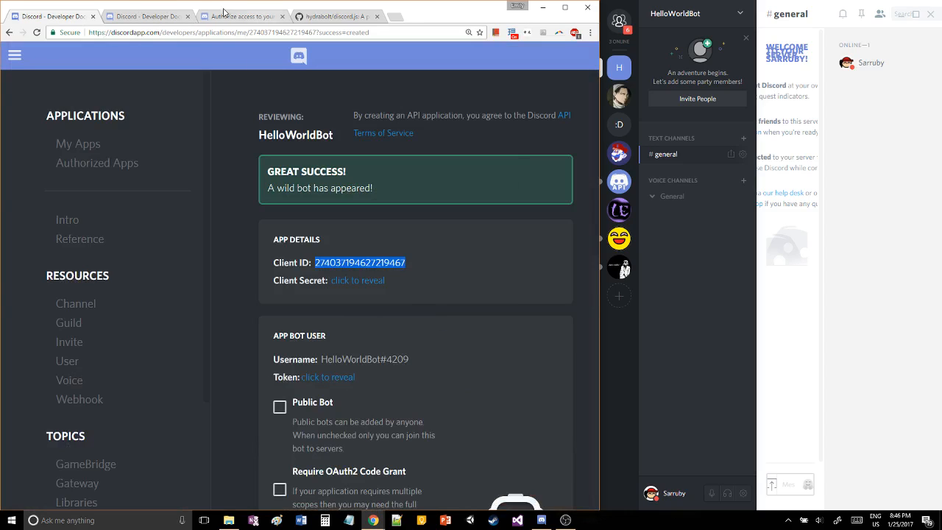
pyautogui.click(242, 16)
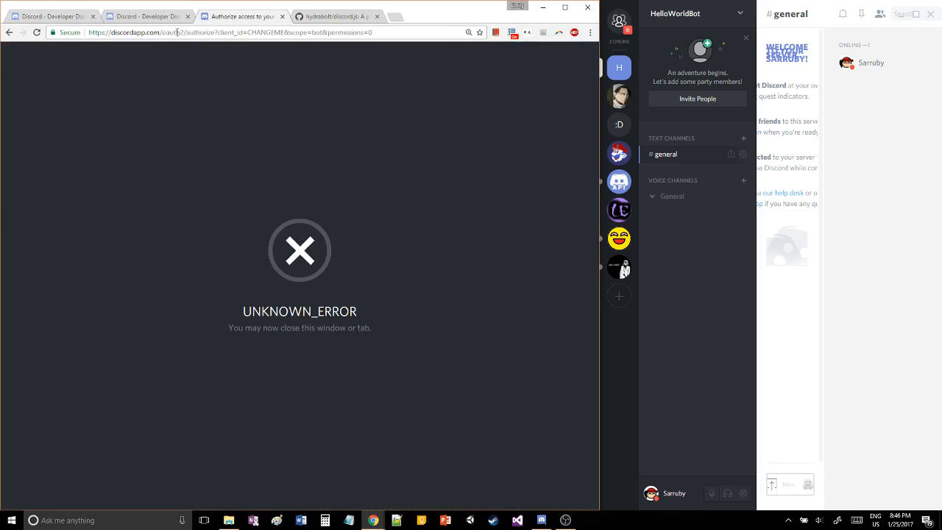
pyautogui.doubleClick(265, 32)
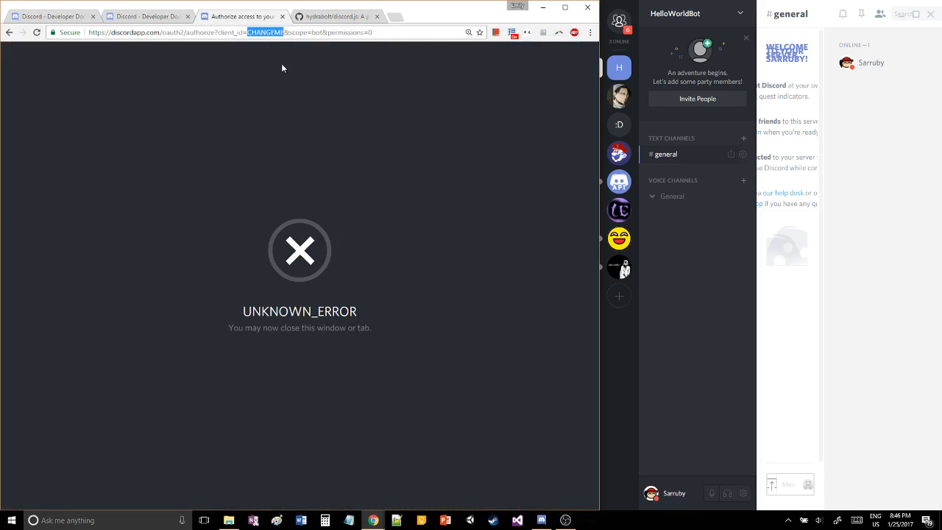
pyautogui.write('274037194627219467')
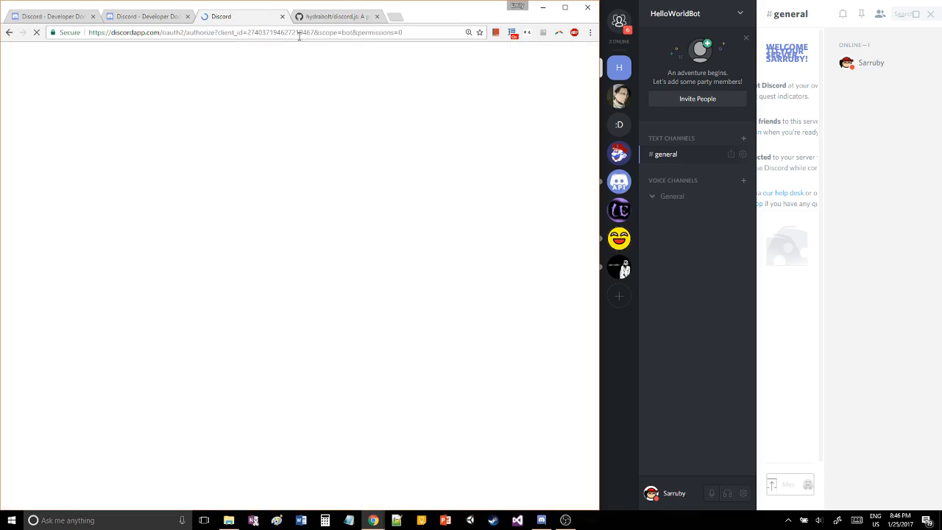
pyautogui.doubleClick(229, 32)
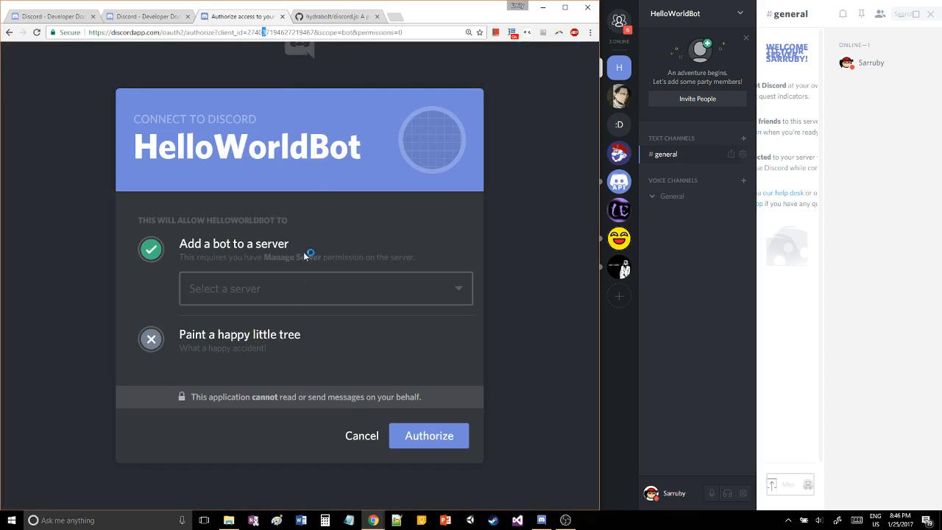
# Authorize HelloWorldBot to join the HelloWorldBot server.
pyautogui.click(324, 287)
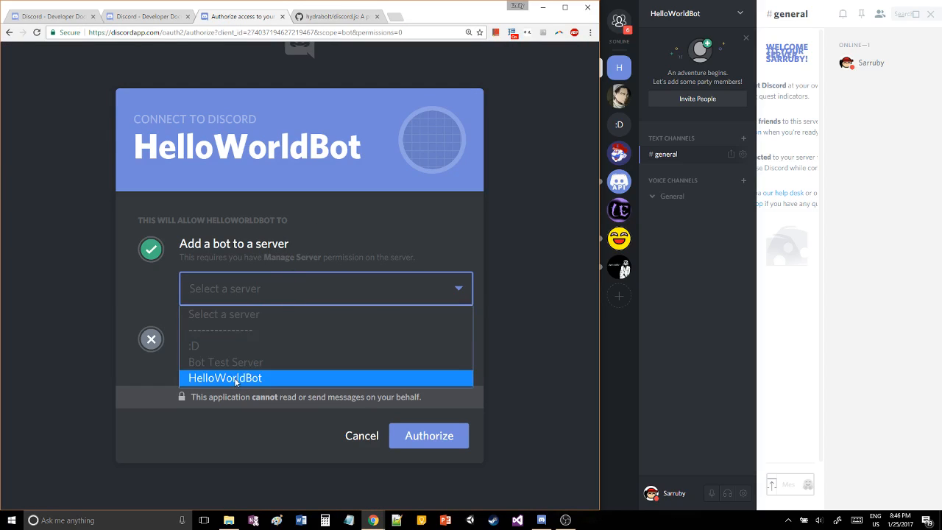
pyautogui.click(225, 377)
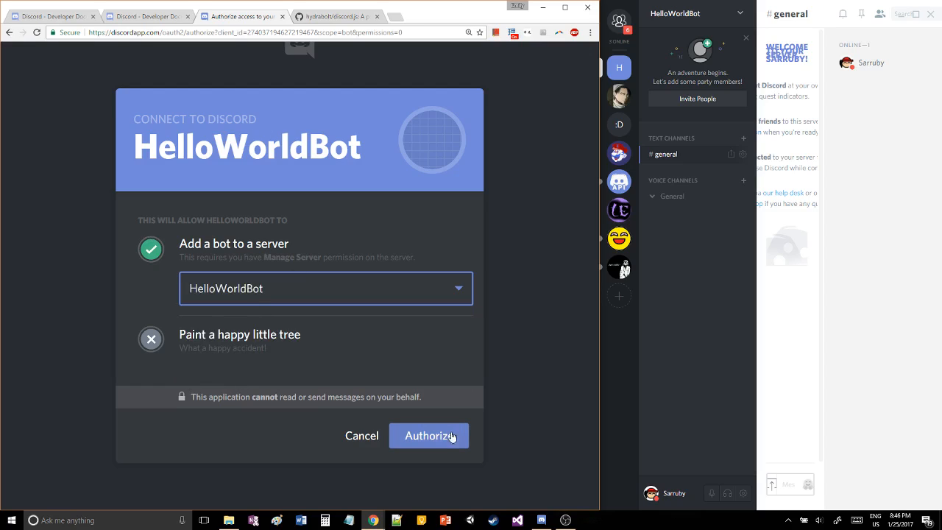
pyautogui.click(428, 436)
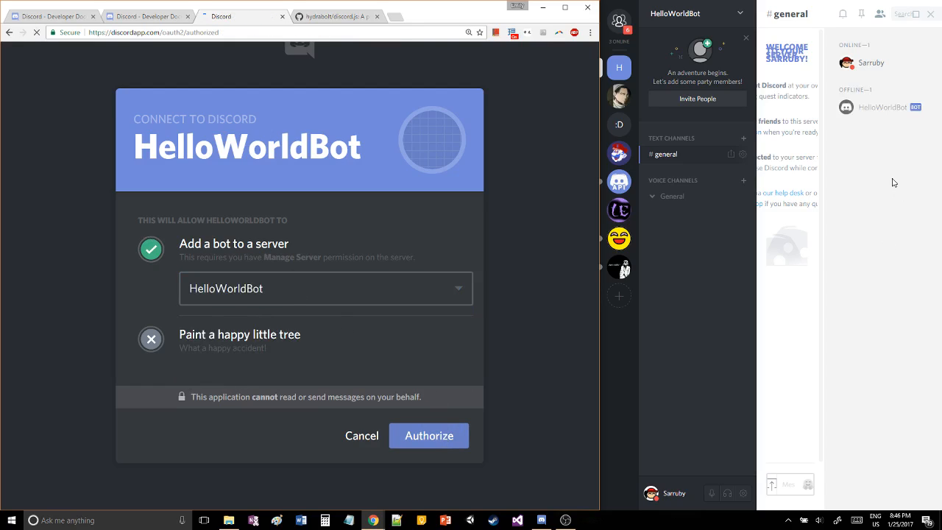
pyautogui.click(430, 436)
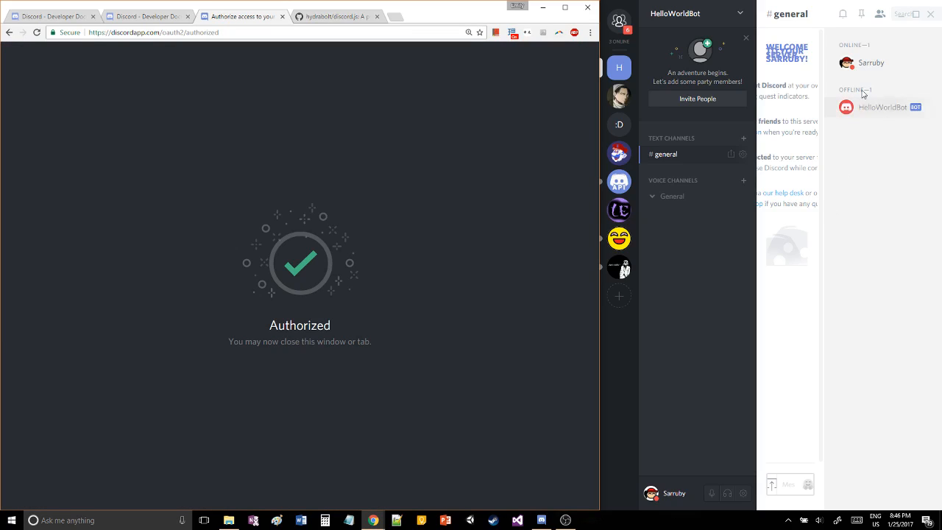
pyautogui.moveTo(862, 180)
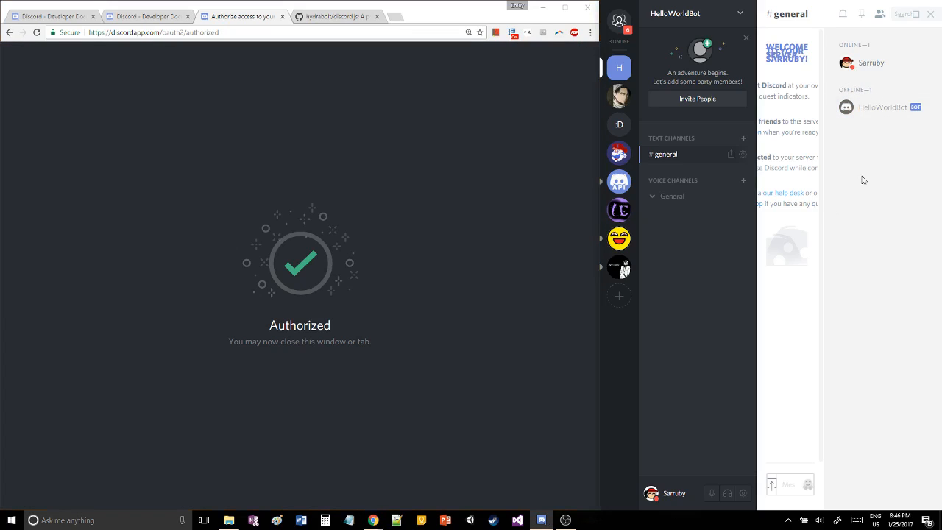
pyautogui.moveTo(459, 127)
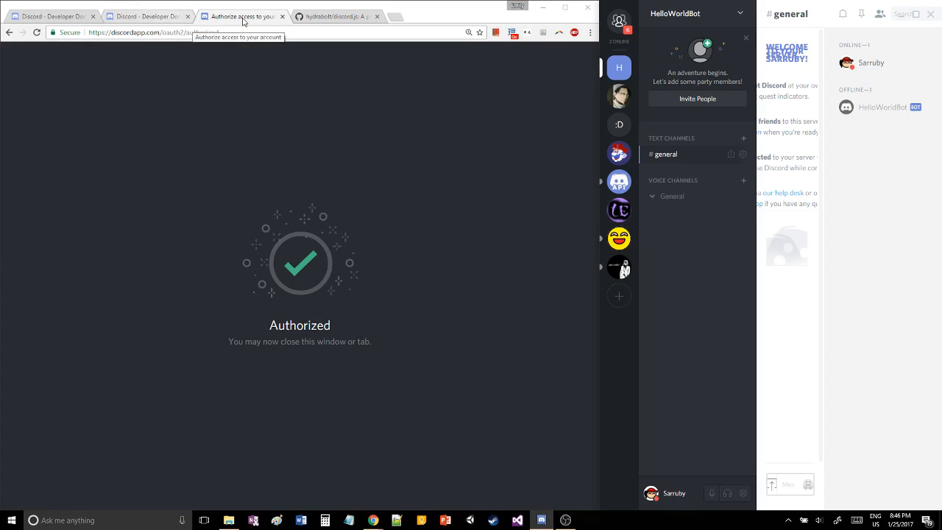
# Browse the Bots section of the Discord developer documentation.
pyautogui.click(147, 16)
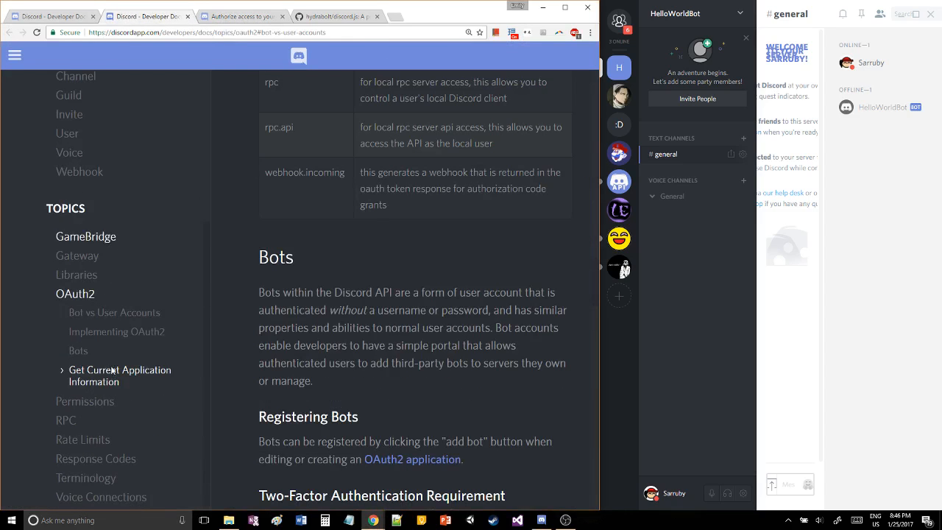
pyautogui.scroll(-3)
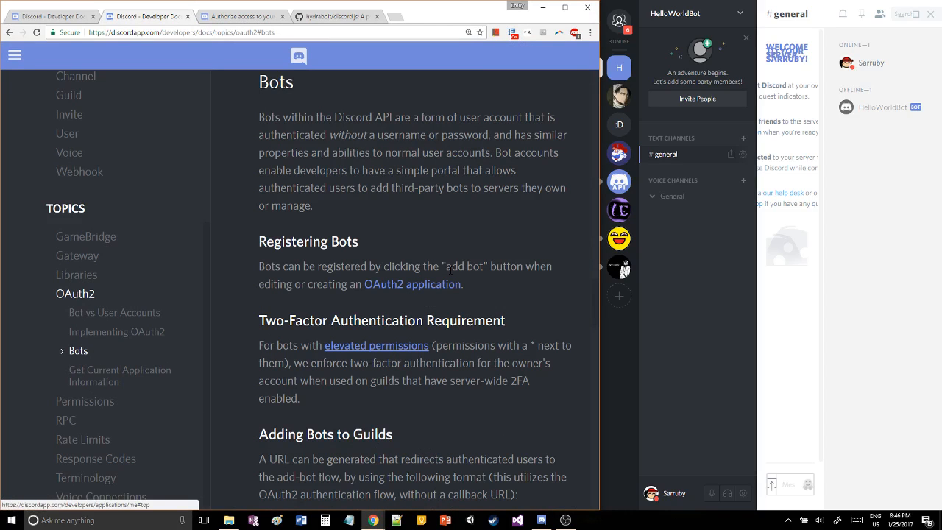
pyautogui.scroll(-3)
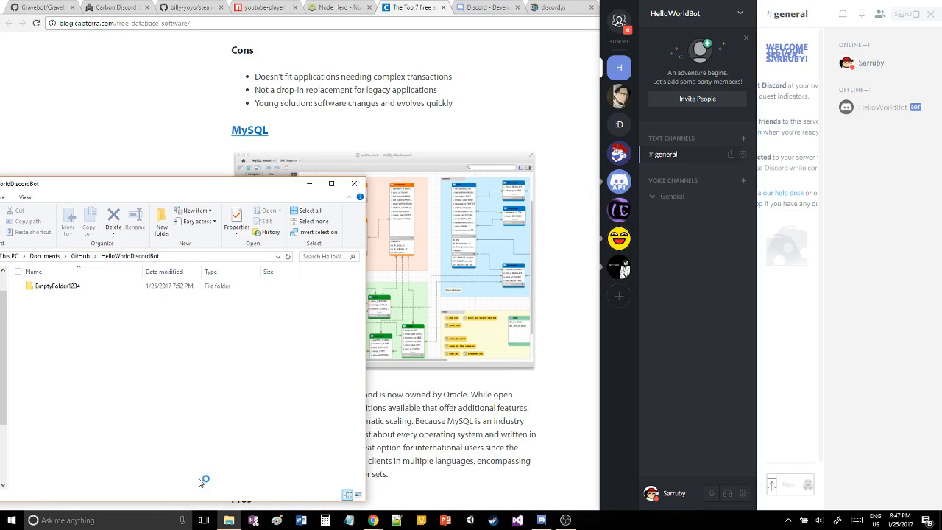
pyautogui.moveTo(203, 419)
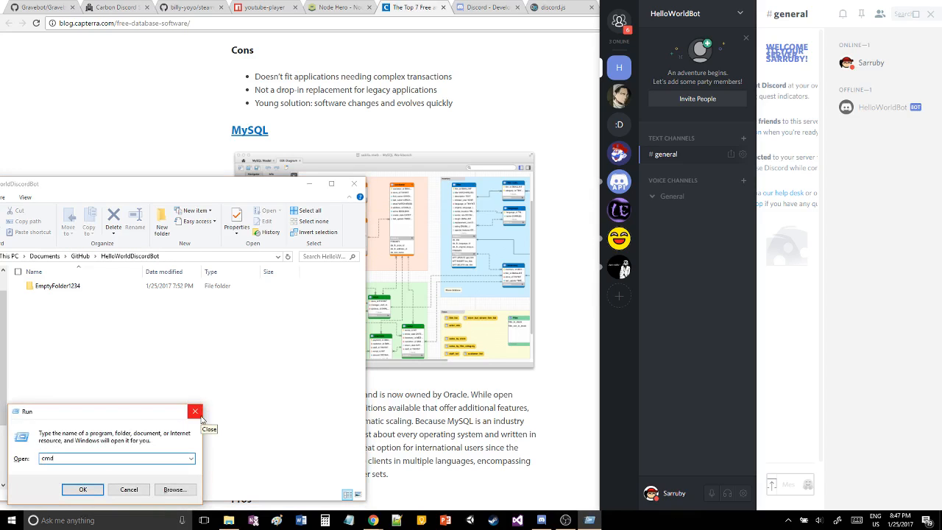
# Launch Command Prompt and cd into Emily\Documents\GitHub\HelloWorldDiscordBot.
pyautogui.click(83, 489)
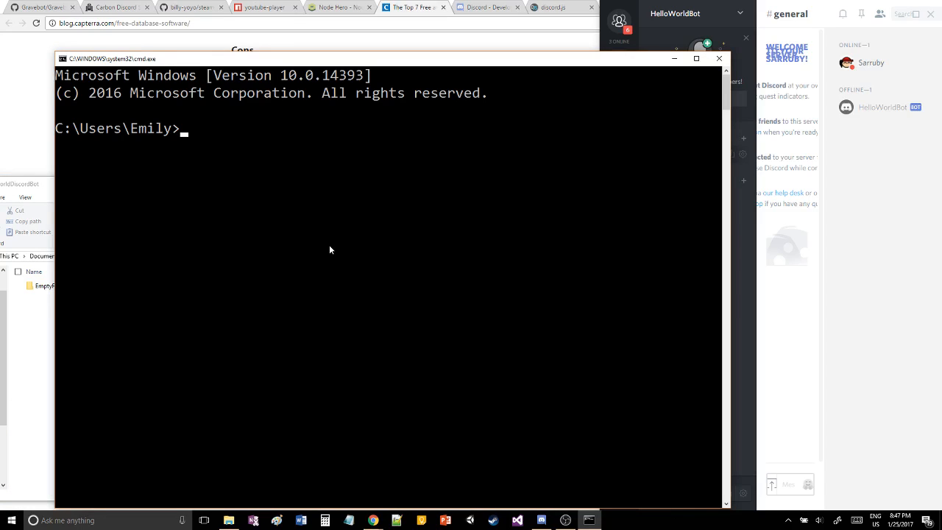
pyautogui.moveTo(141, 129)
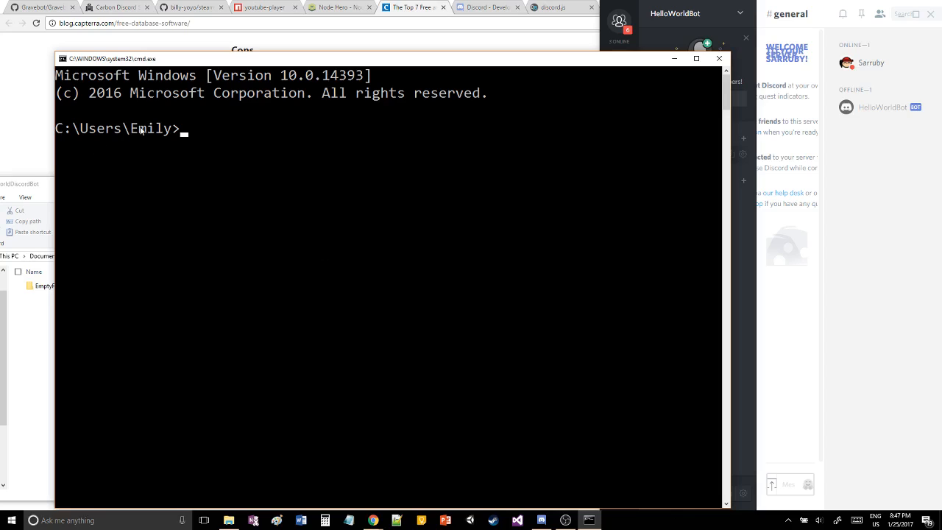
pyautogui.write('cd ..')
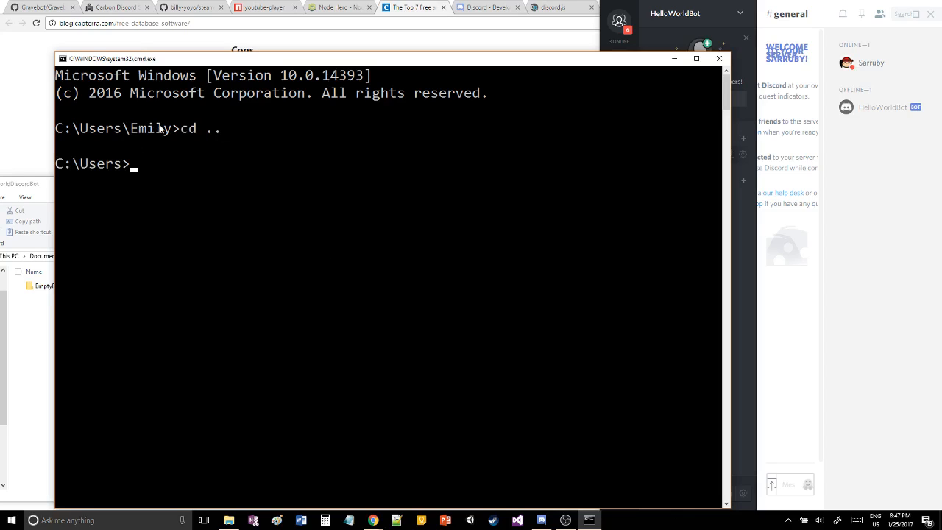
pyautogui.write('cd')
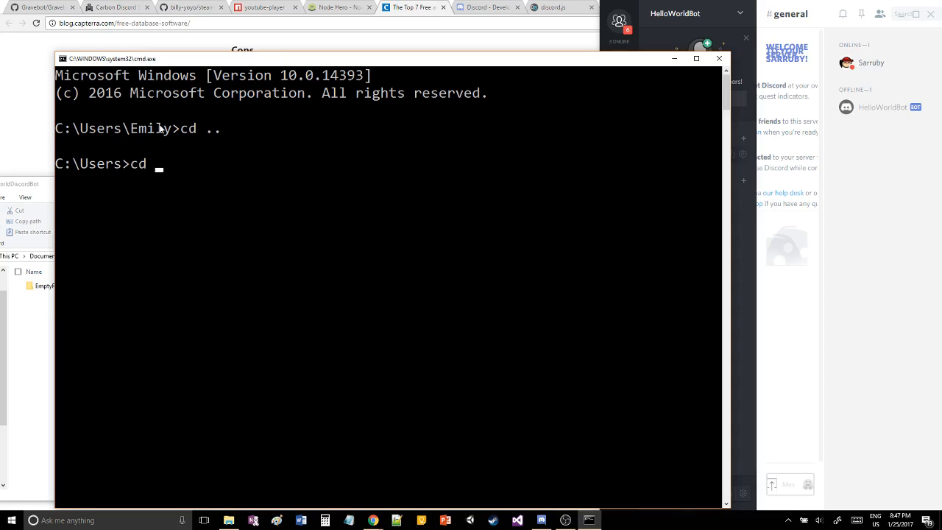
pyautogui.write('Emily')
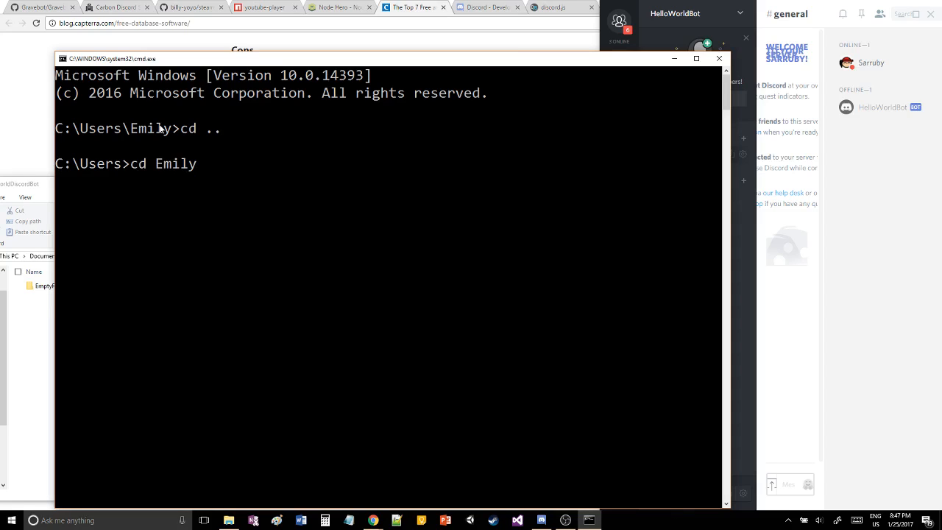
pyautogui.write('\\.androi')
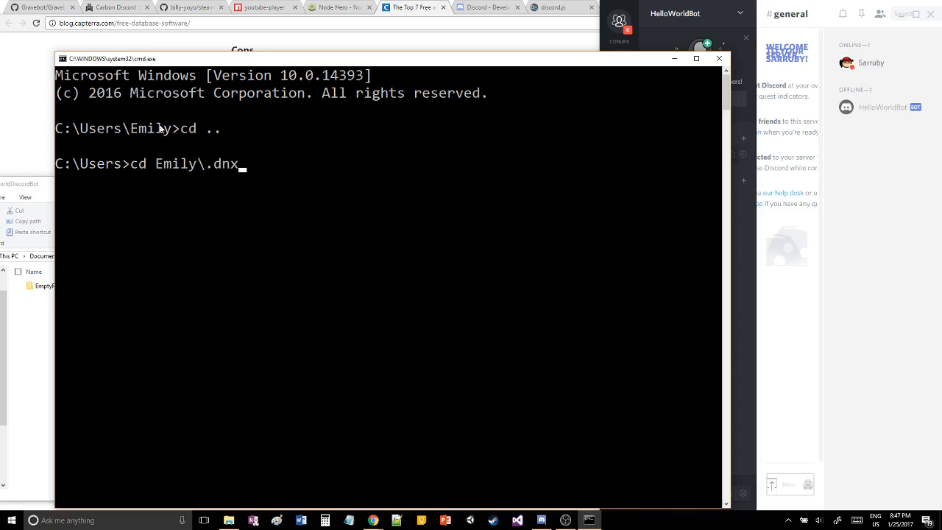
pyautogui.write('Documents')
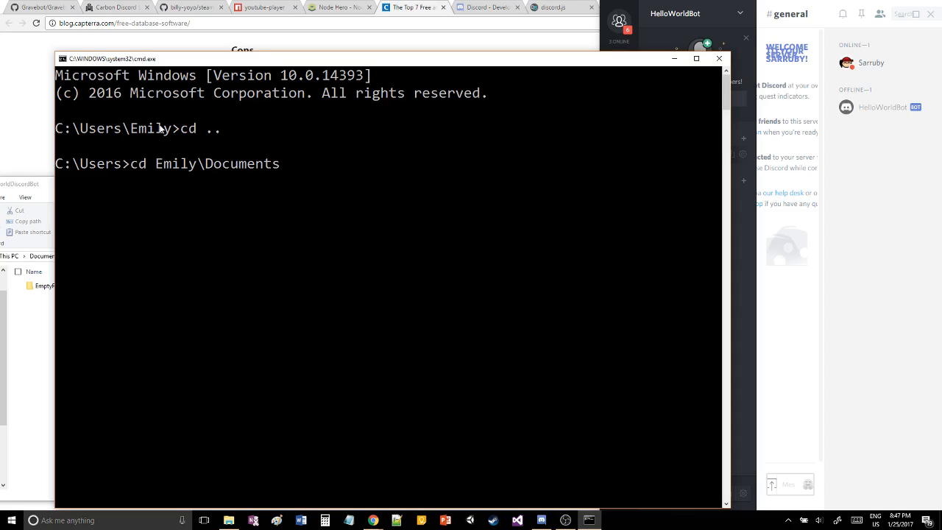
pyautogui.write('\\G')
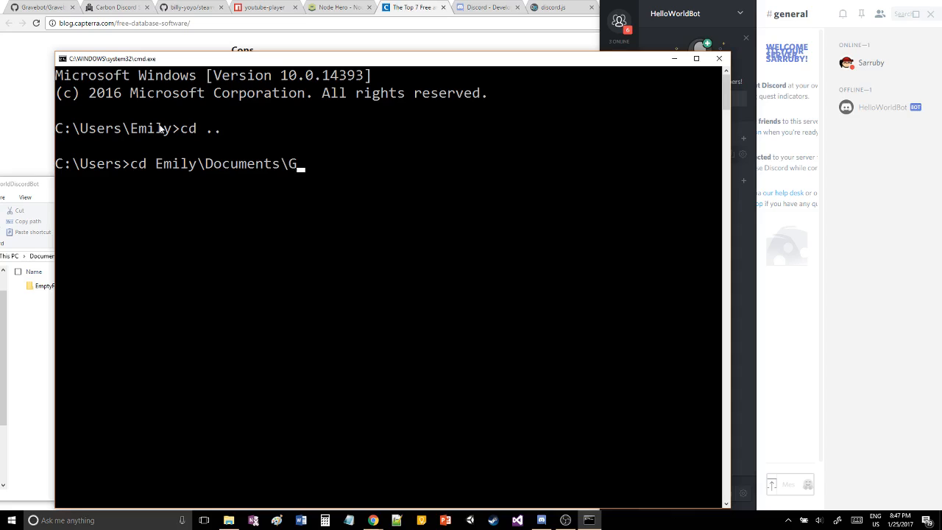
pyautogui.write('itHub\\He')
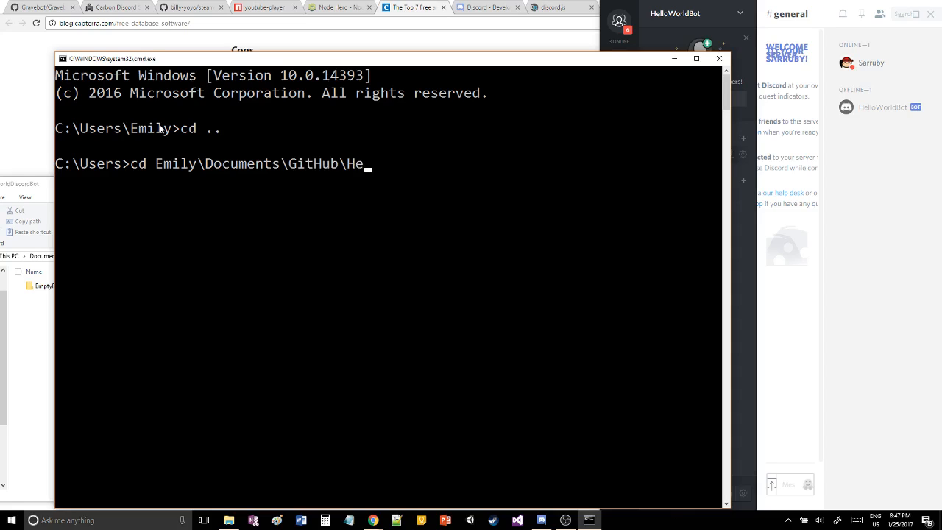
pyautogui.press('enter')
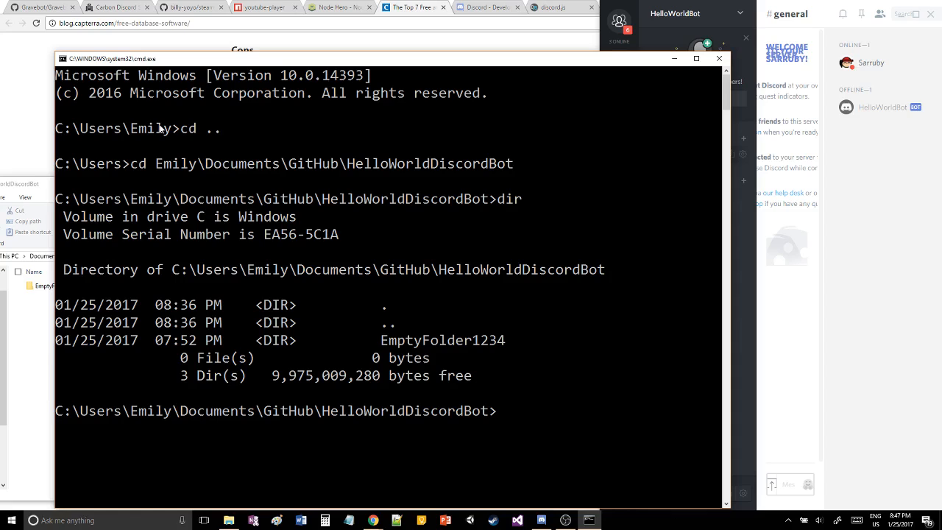
pyautogui.moveTo(265, 308)
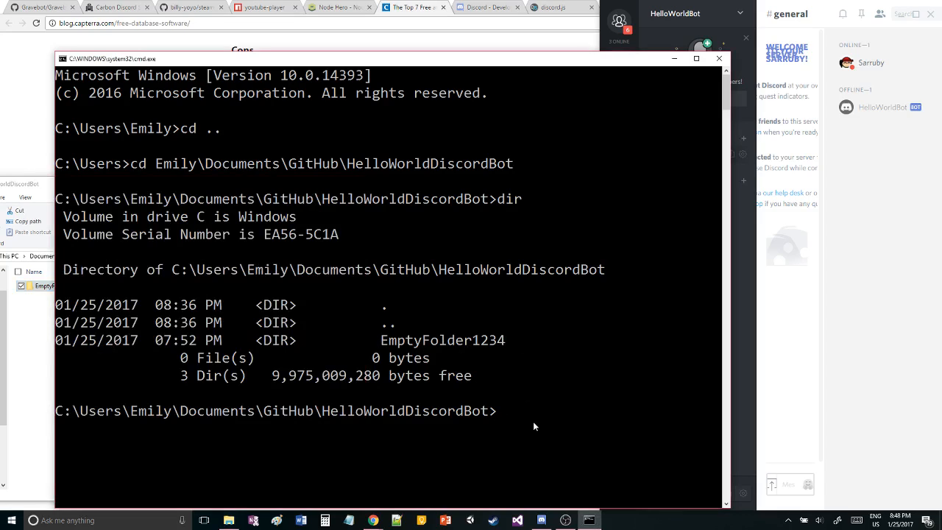
# Confirm Node v6.9.4 with node --version and start npm init.
pyautogui.write('node')
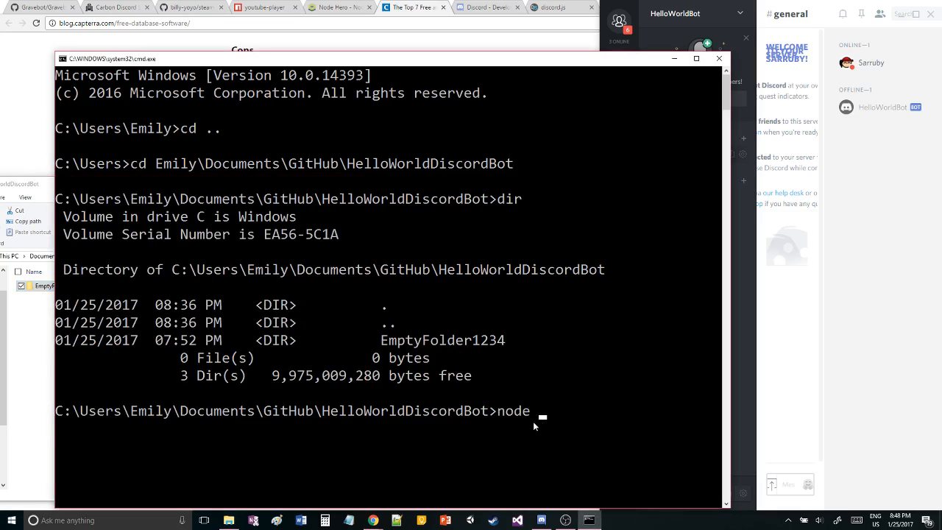
pyautogui.write('--versio')
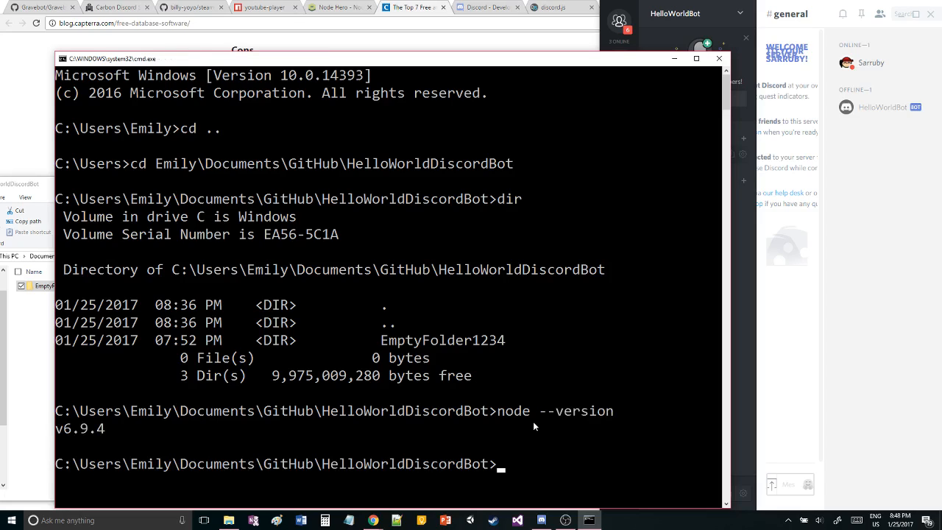
pyautogui.write('npm init')
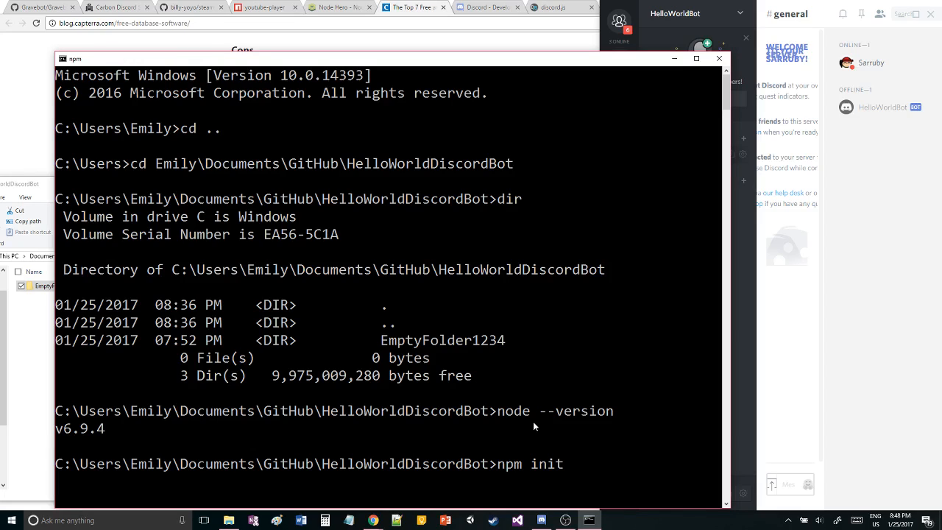
pyautogui.moveTo(560, 371)
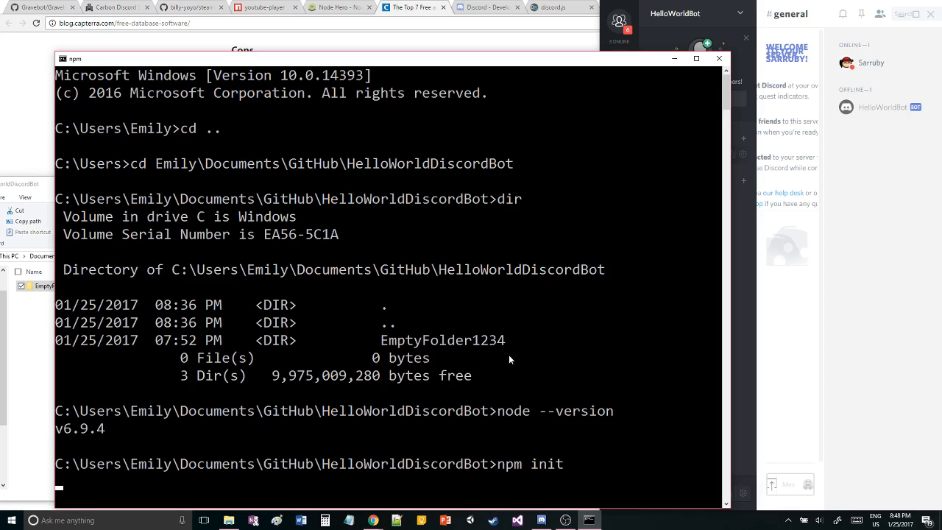
pyautogui.moveTo(518, 352)
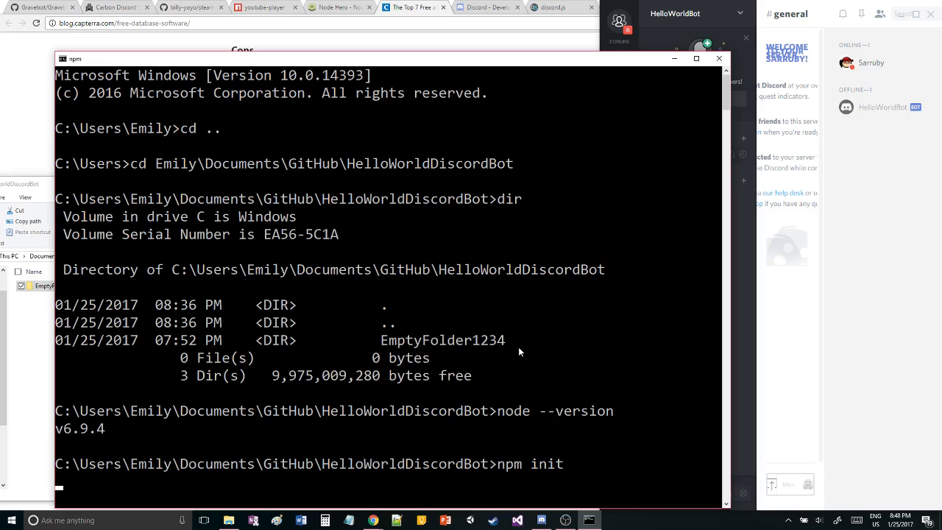
pyautogui.moveTo(494, 365)
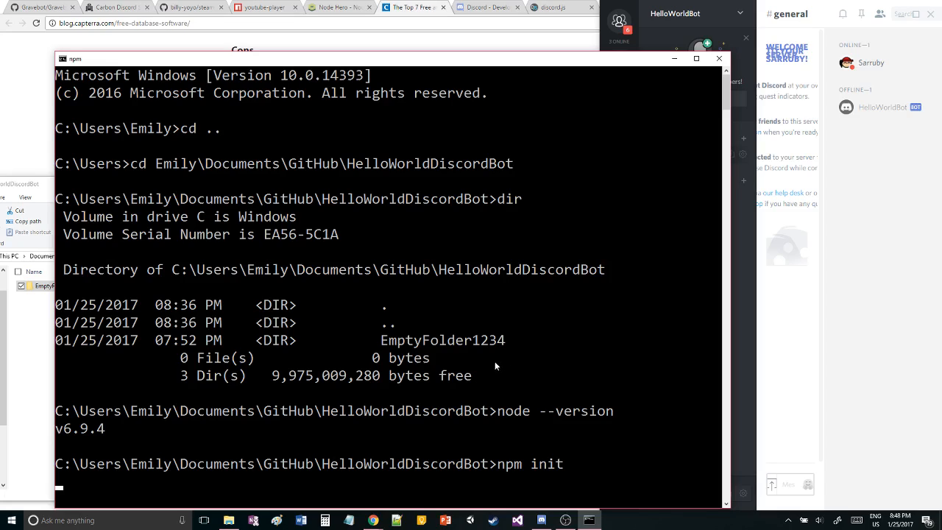
pyautogui.moveTo(533, 405)
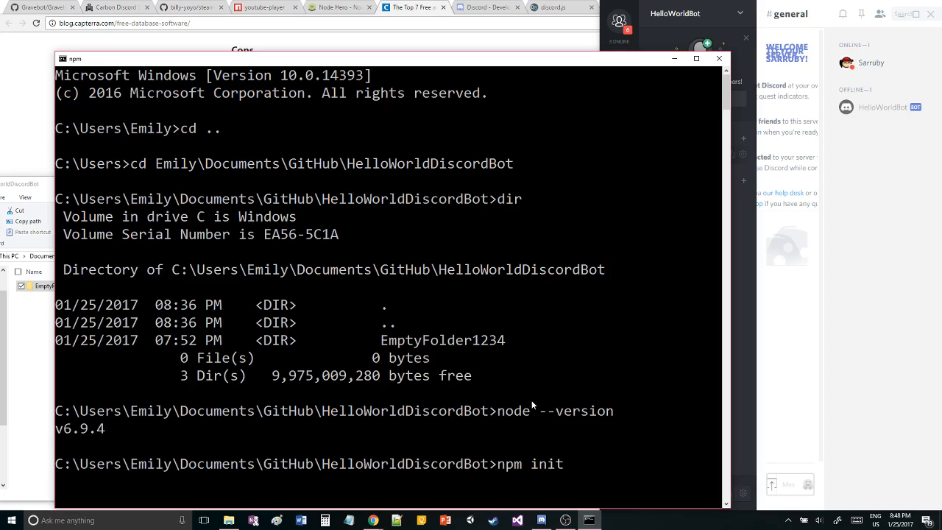
pyautogui.moveTo(529, 406)
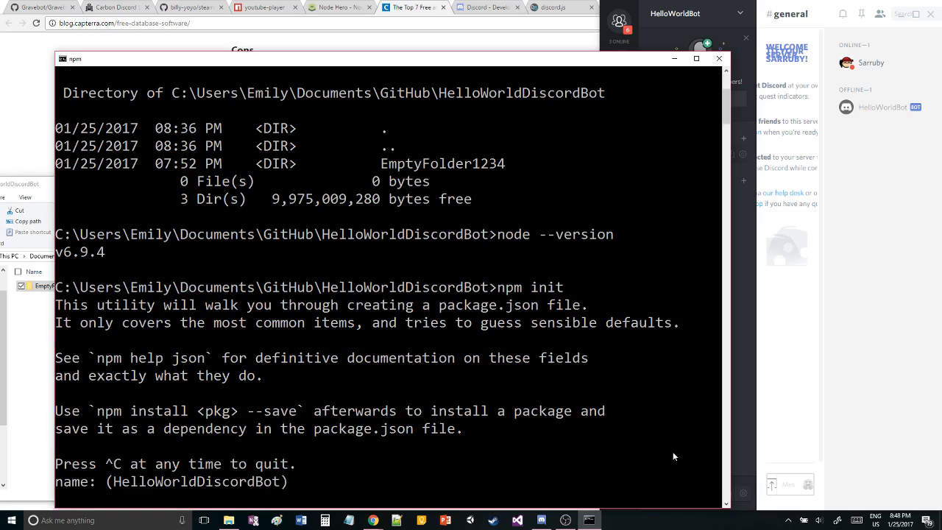
# Name the package hellobot, accept the defaults and write package.json.
pyautogui.write('hellobot')
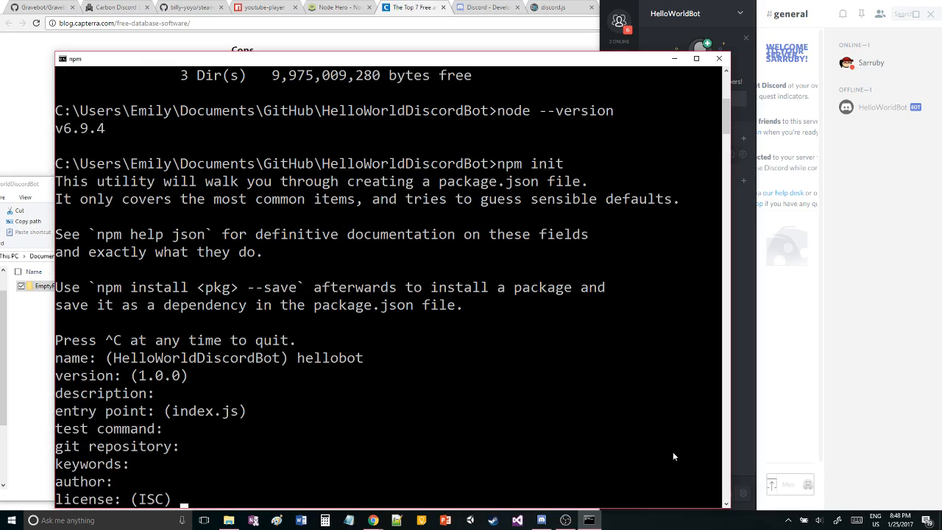
pyautogui.press('enter')
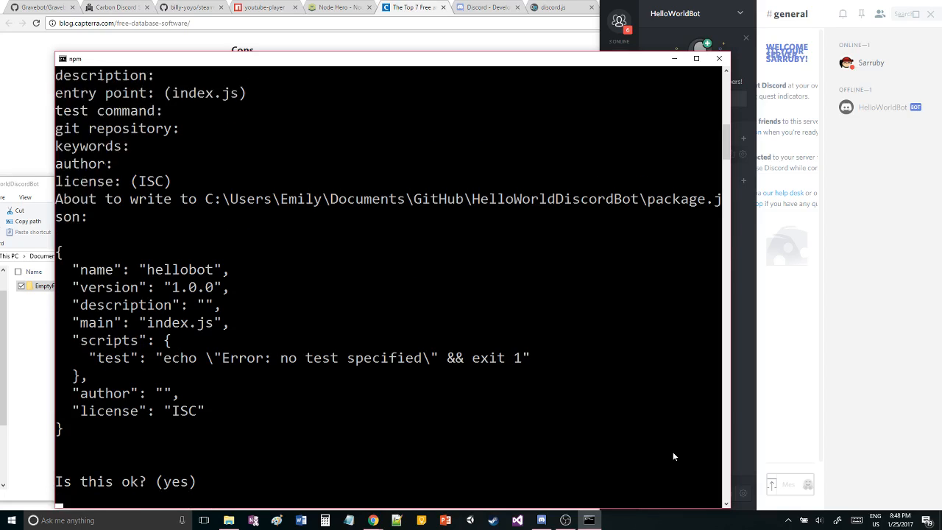
pyautogui.press('enter')
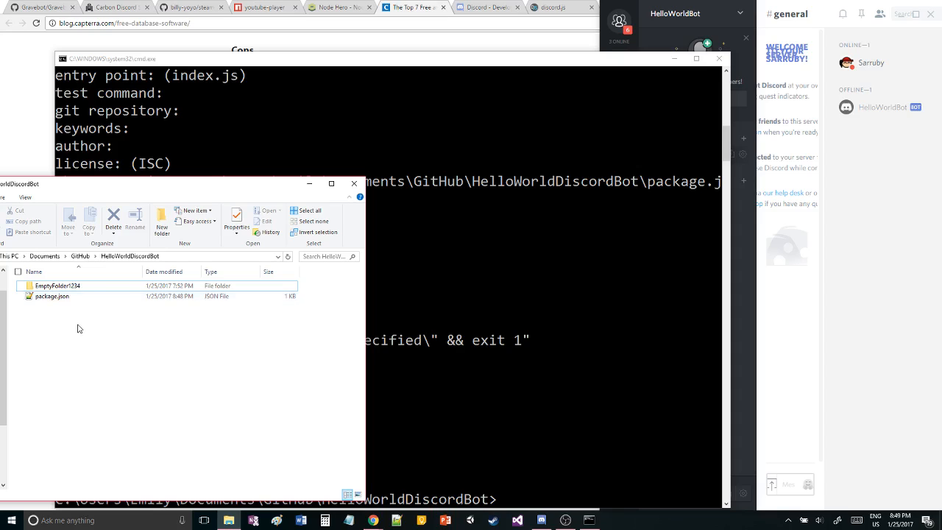
pyautogui.press('enter')
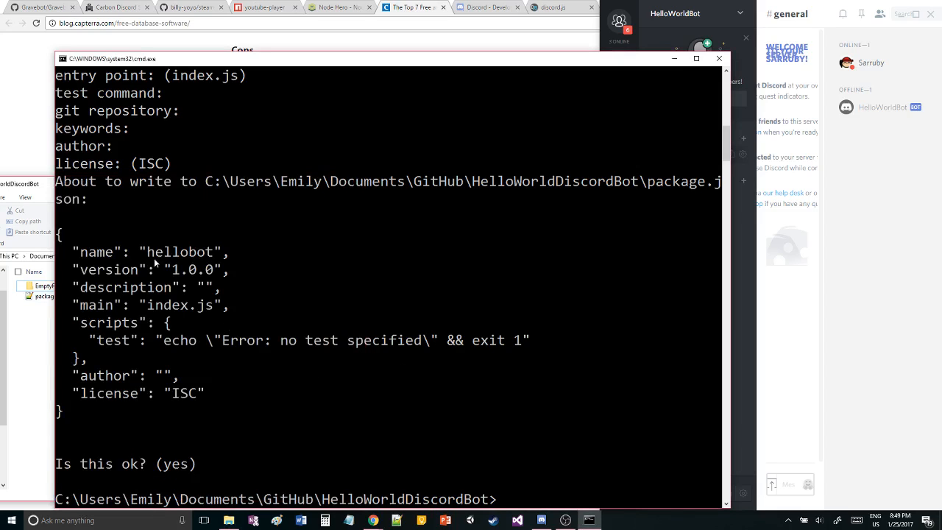
pyautogui.moveTo(215, 312)
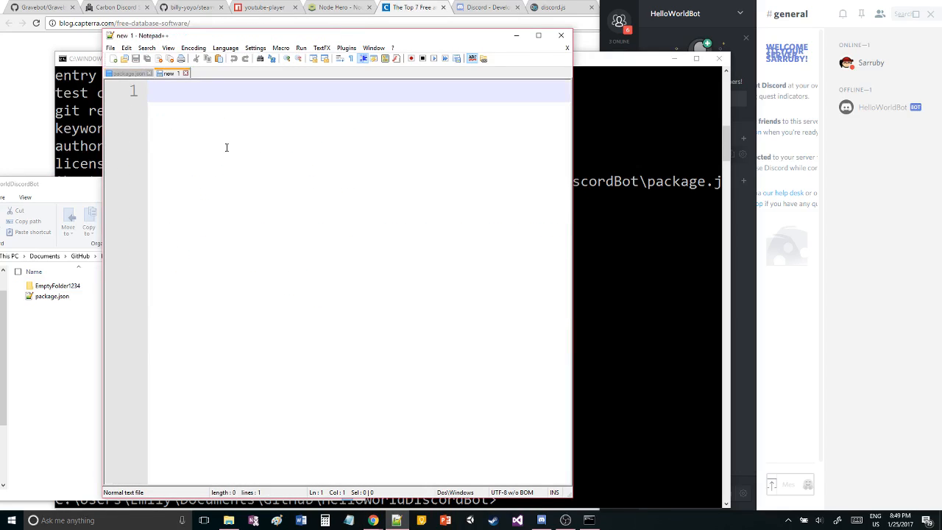
pyautogui.moveTo(178, 119)
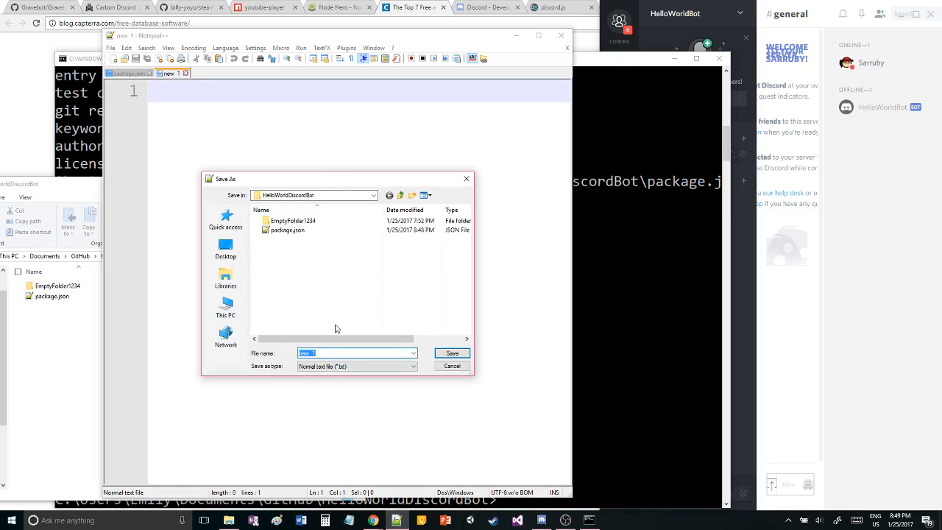
# Save the new empty file as index.js in the HelloWorldDiscordBot folder.
pyautogui.write('index.js')
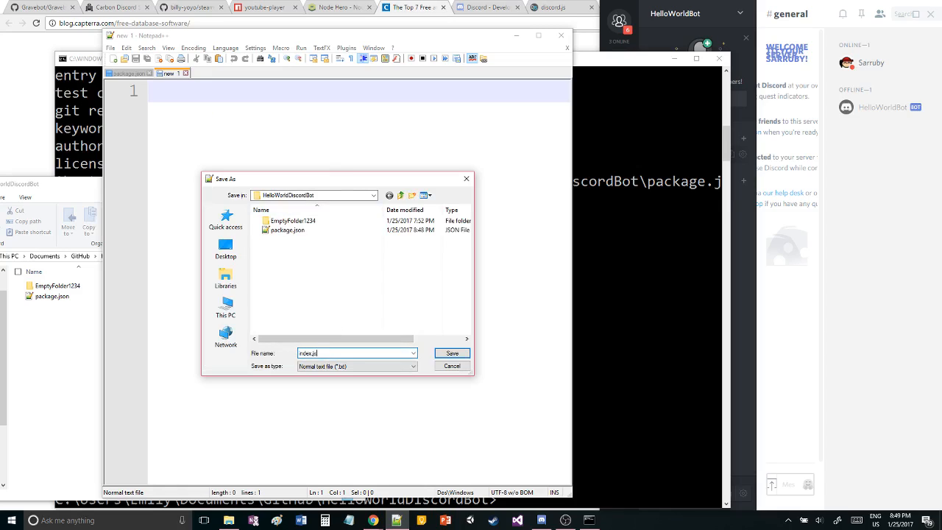
pyautogui.click(452, 353)
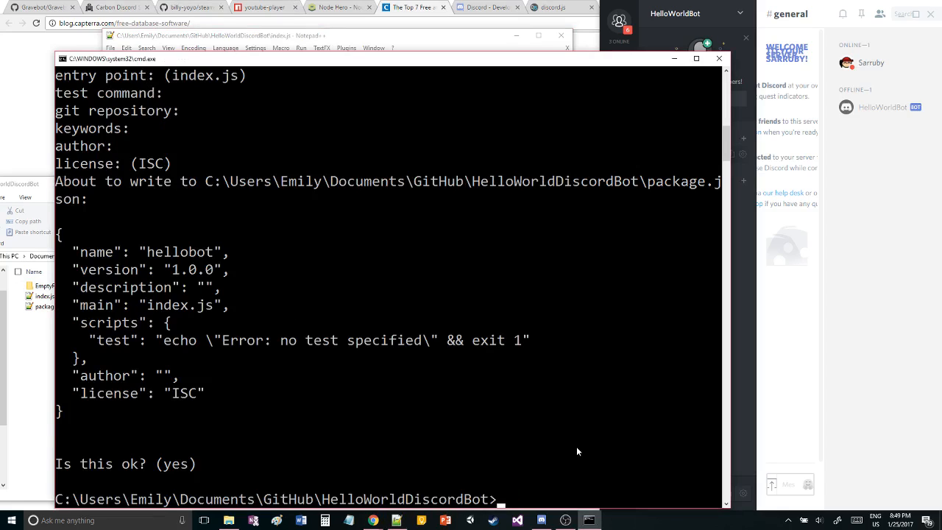
# Run npm install discord.js --save, then check node_modules for the installed packages.
pyautogui.write('npm inst')
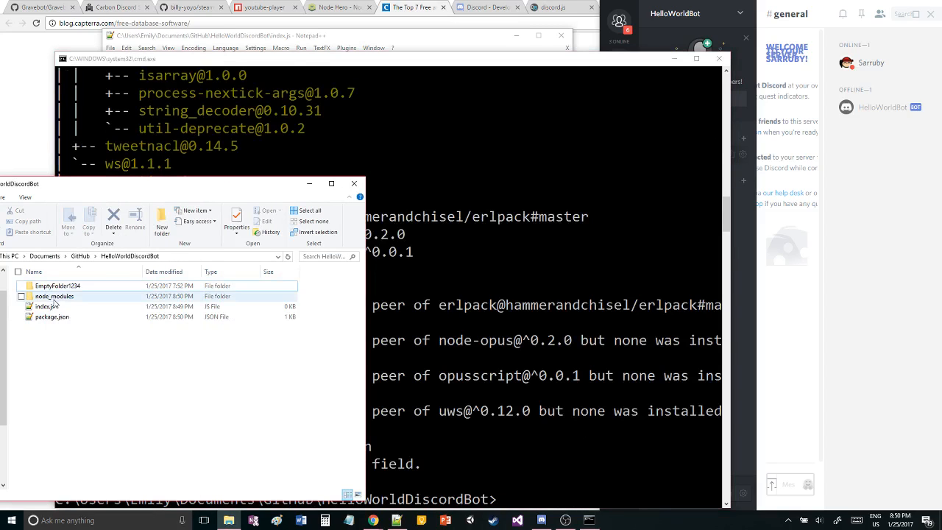
pyautogui.doubleClick(55, 296)
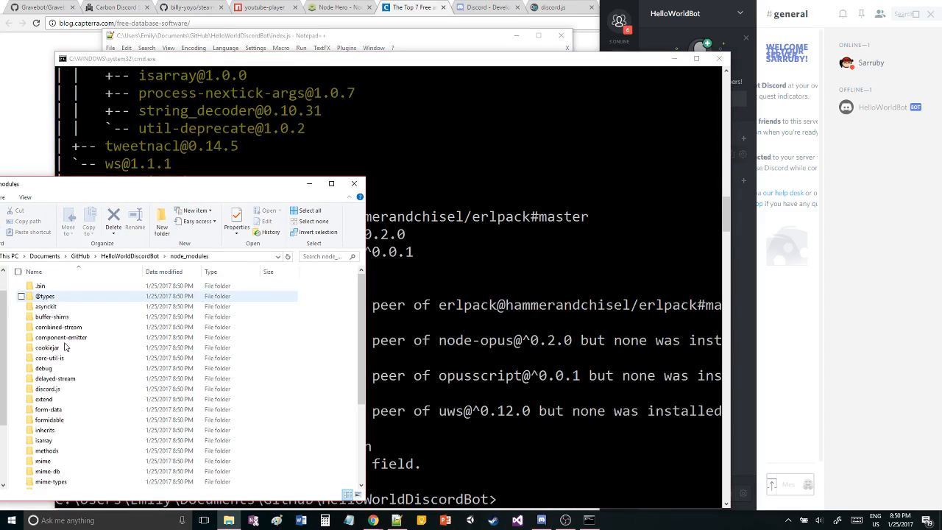
pyautogui.scroll(-3)
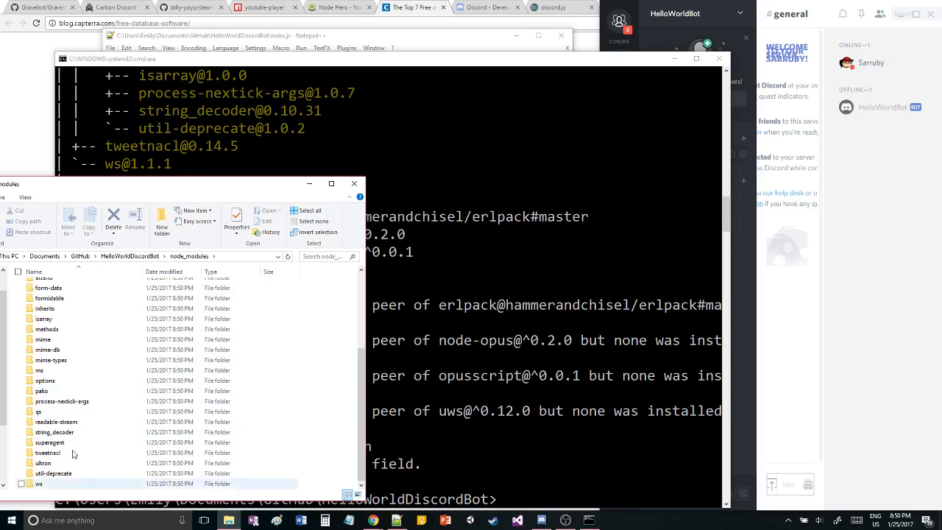
pyautogui.click(42, 462)
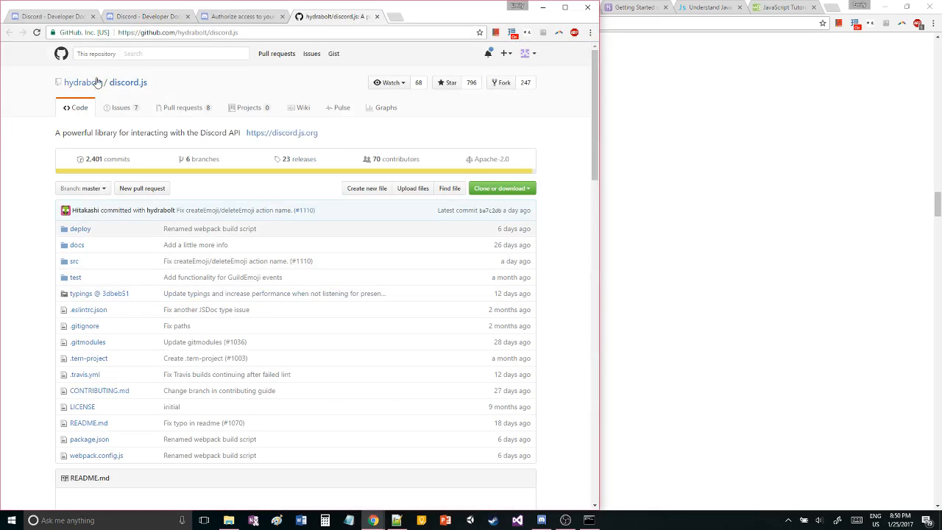
# Copy the README ping-pong example into index.js and select the 'your token' placeholder.
pyautogui.scroll(-3)
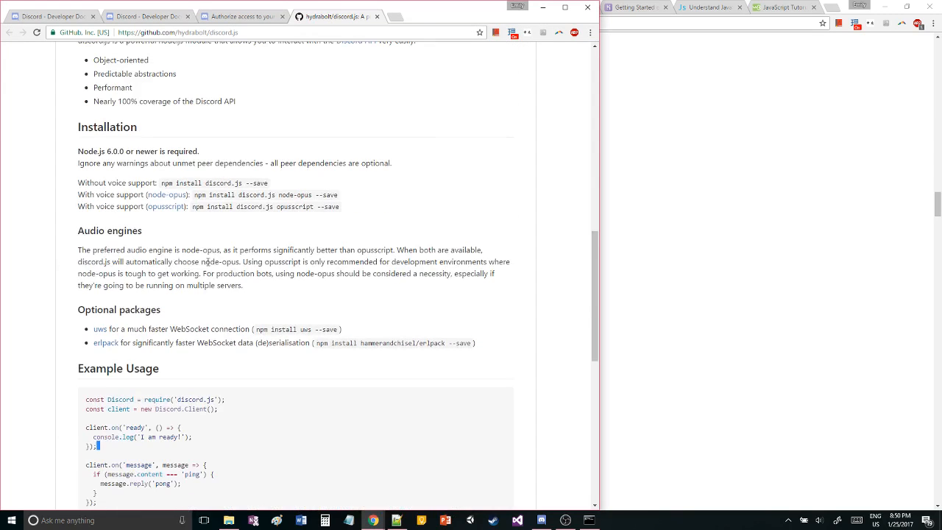
pyautogui.scroll(-3)
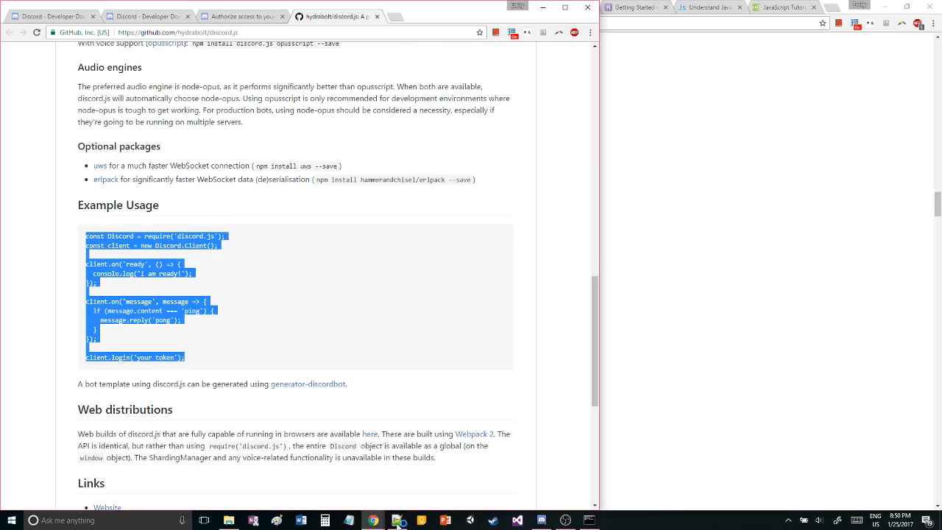
pyautogui.click(398, 521)
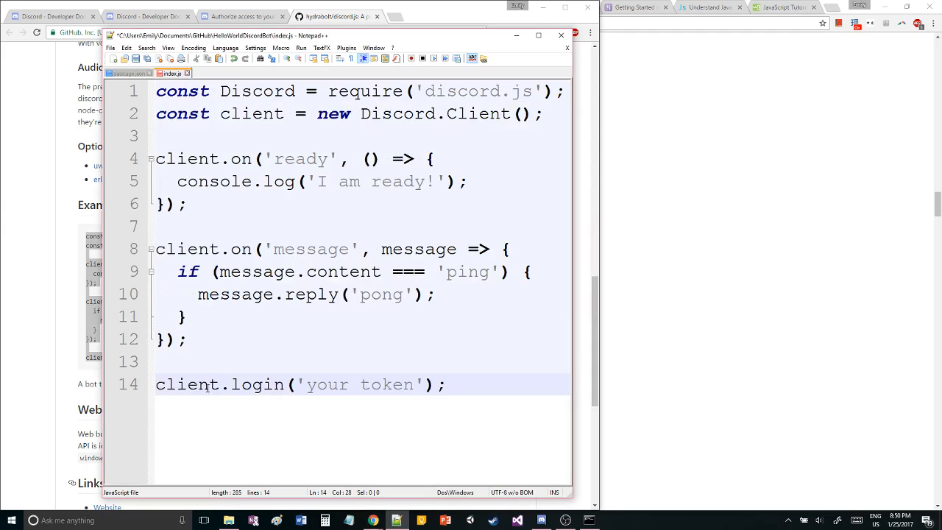
pyautogui.doubleClick(359, 384)
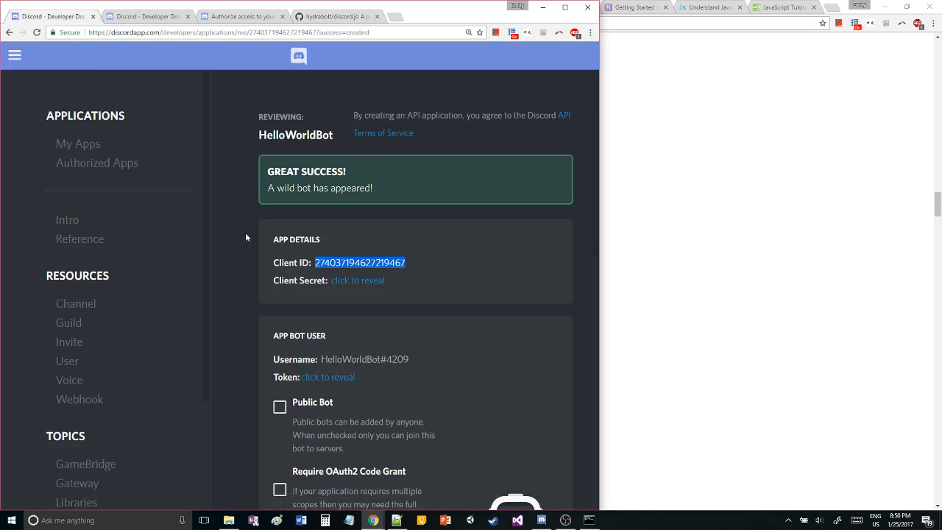
# Reveal HelloWorldBot's token under App Bot User on the developer app page.
pyautogui.scroll(-3)
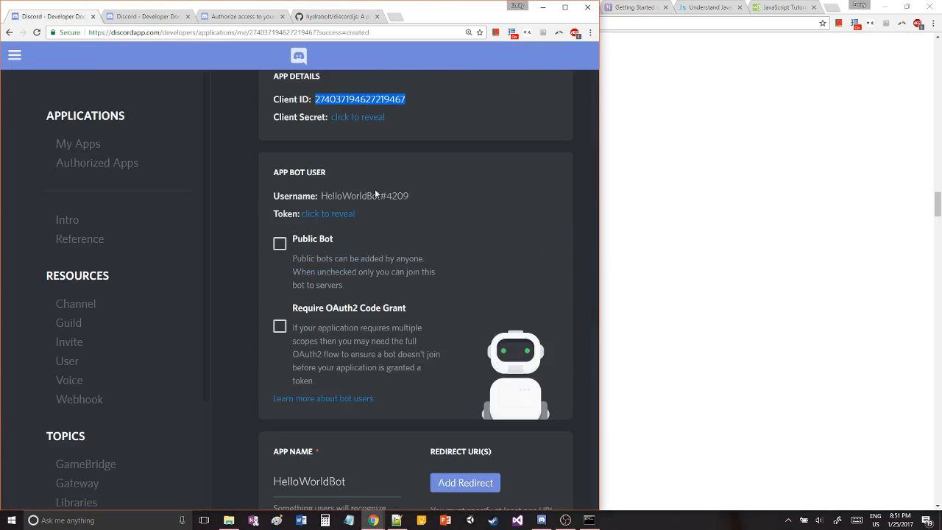
pyautogui.click(327, 213)
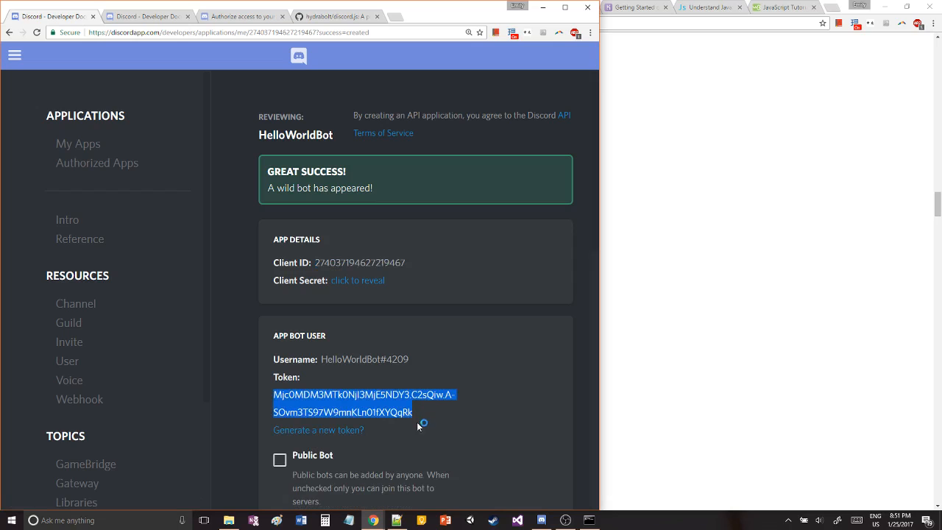
pyautogui.moveTo(361, 436)
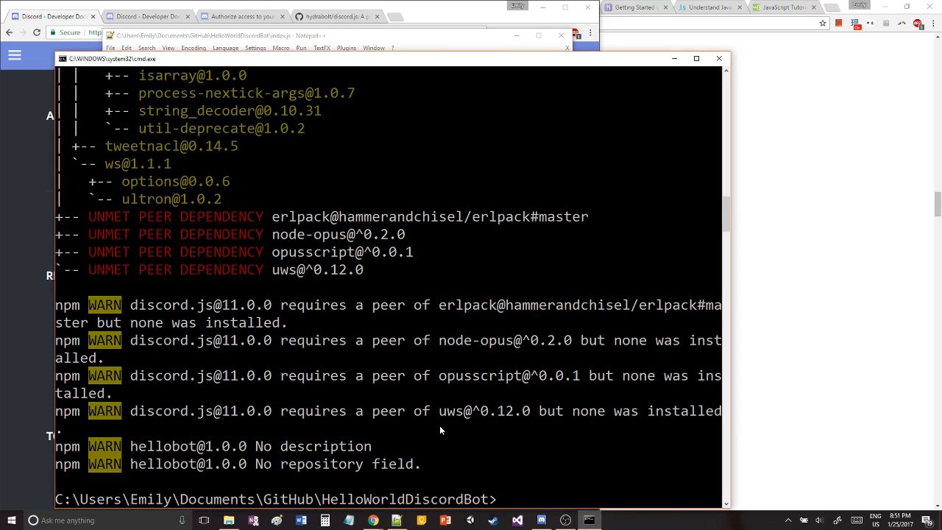
# Run node index.js so the bot logs "I am ready!", then highlight the content check and pong reply.
pyautogui.write('node index')
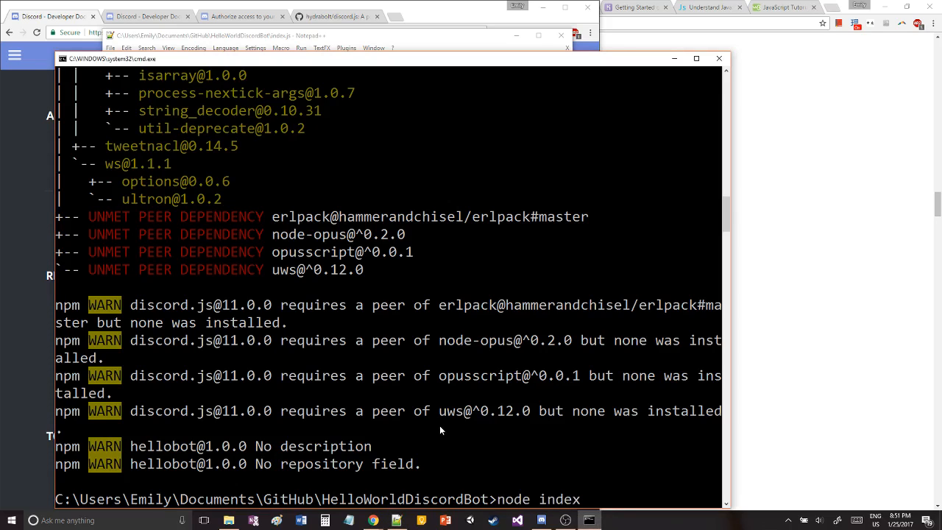
pyautogui.write('.js')
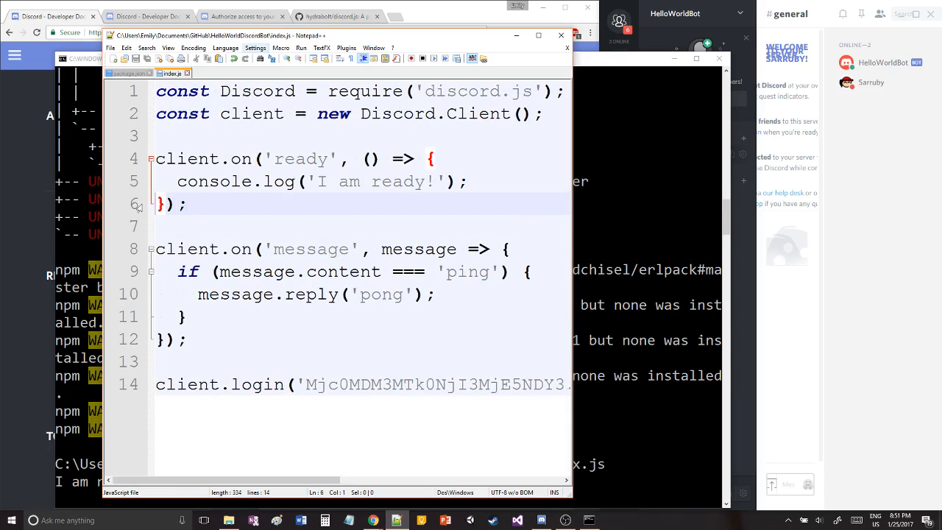
pyautogui.doubleClick(212, 182)
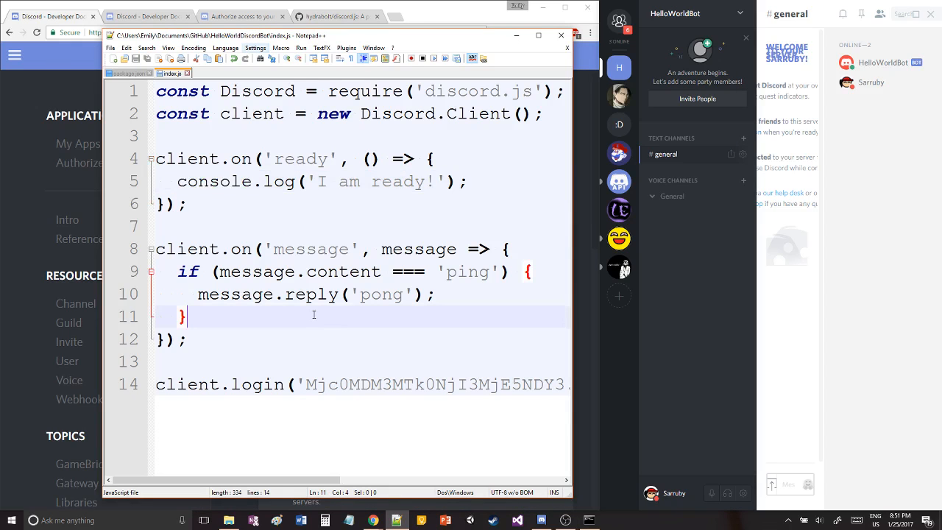
pyautogui.doubleClick(344, 270)
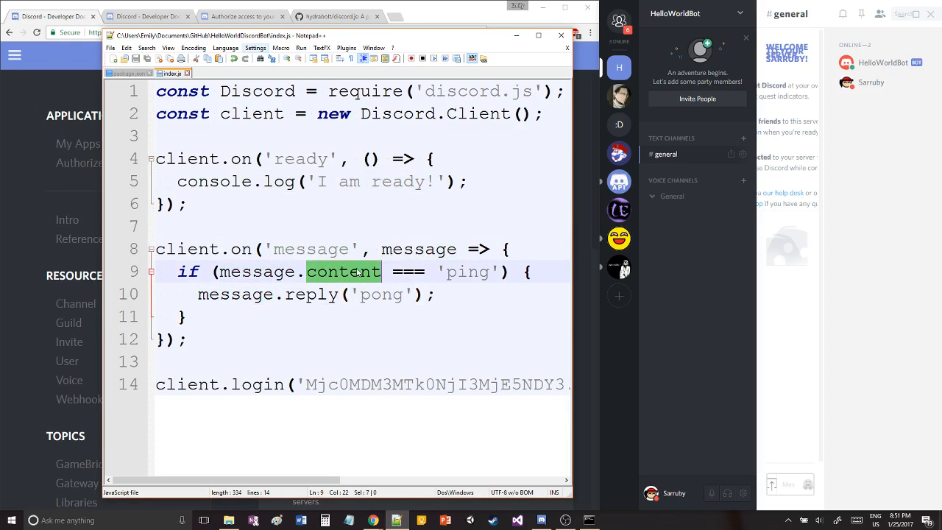
pyautogui.doubleClick(381, 294)
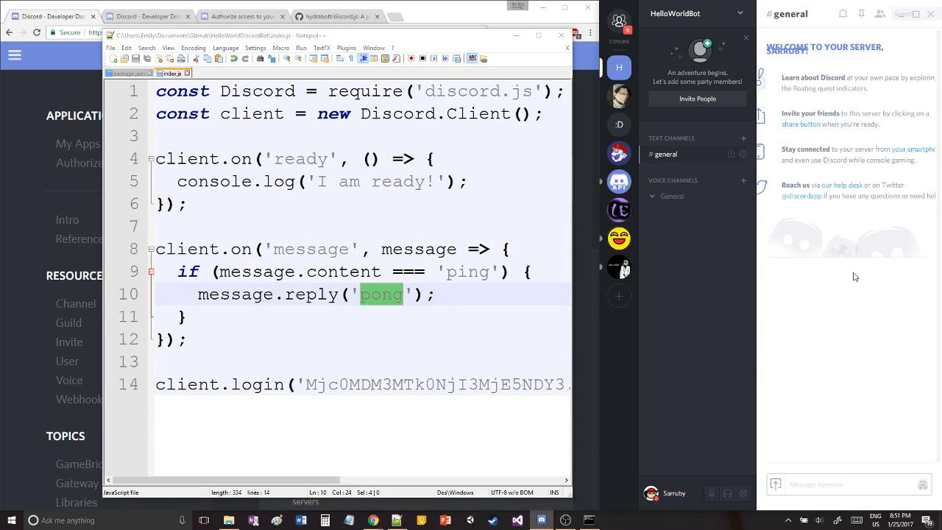
pyautogui.moveTo(795, 452)
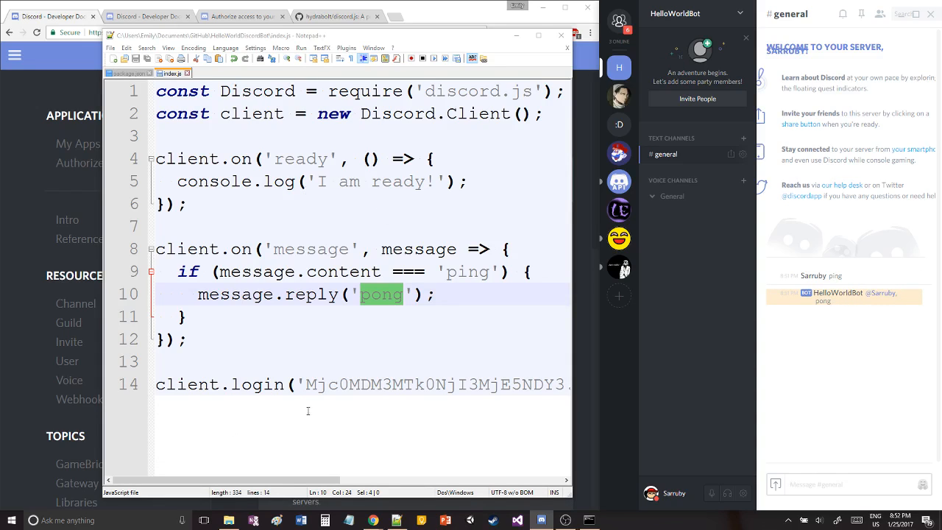
pyautogui.moveTo(350, 330)
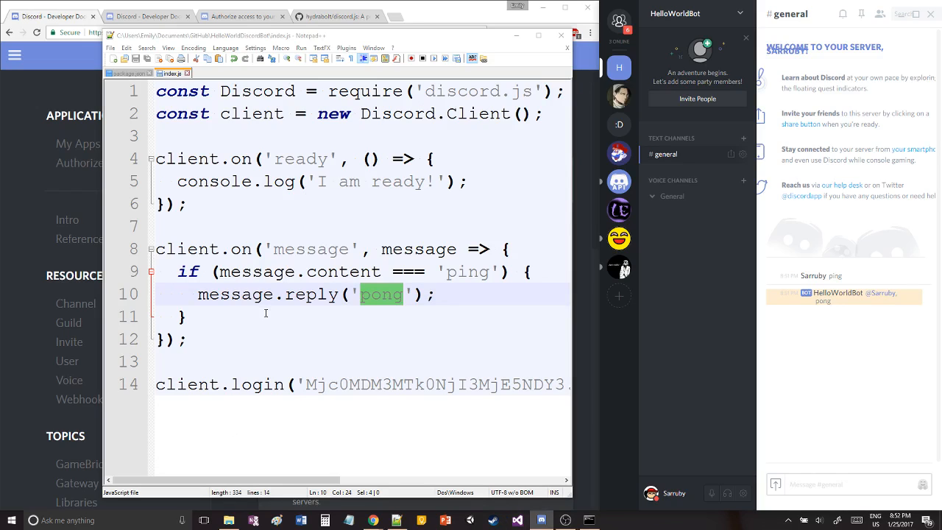
pyautogui.moveTo(851, 236)
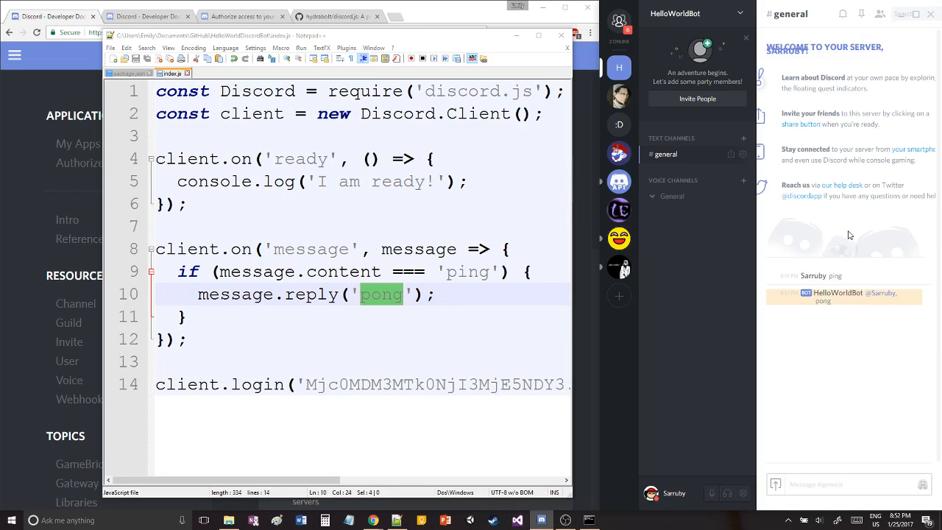
pyautogui.moveTo(841, 248)
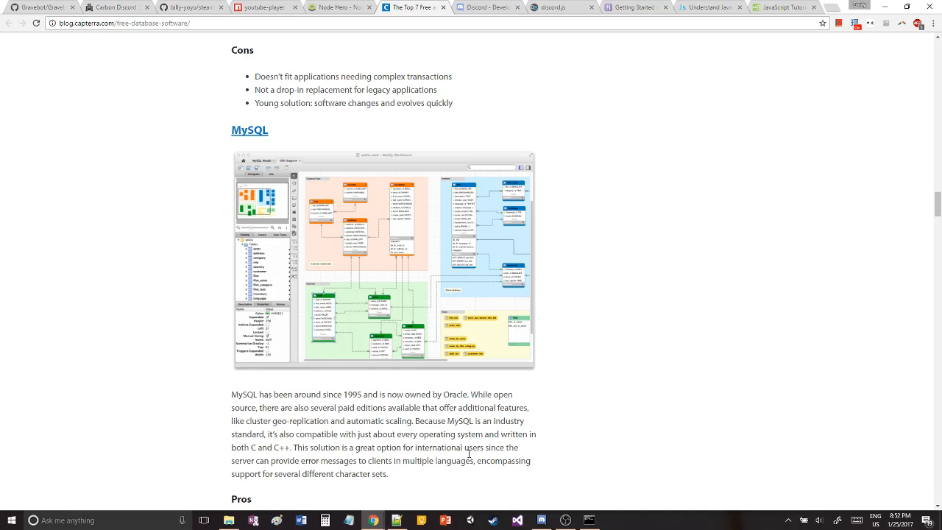
# Visit the W3Schools JavaScript tutorial, then the JavaScriptIsSexy callback functions article.
pyautogui.click(783, 5)
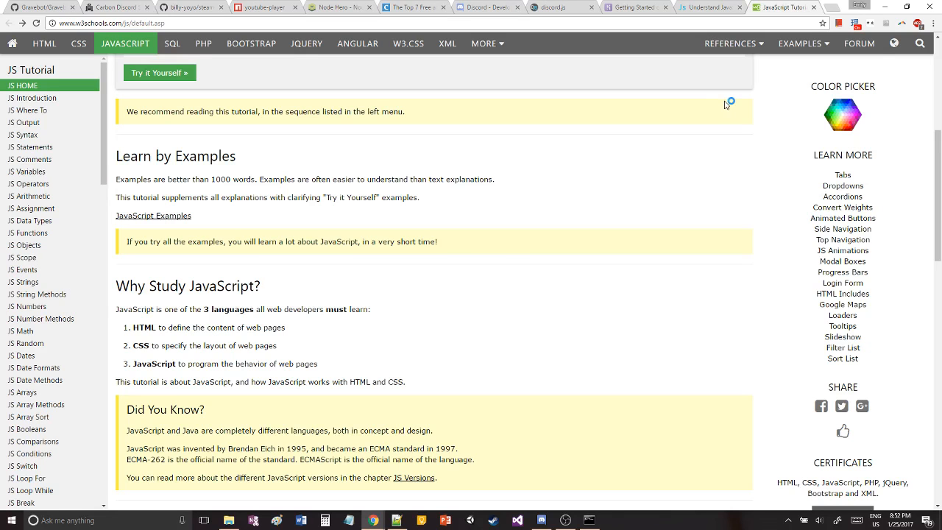
pyautogui.moveTo(615, 129)
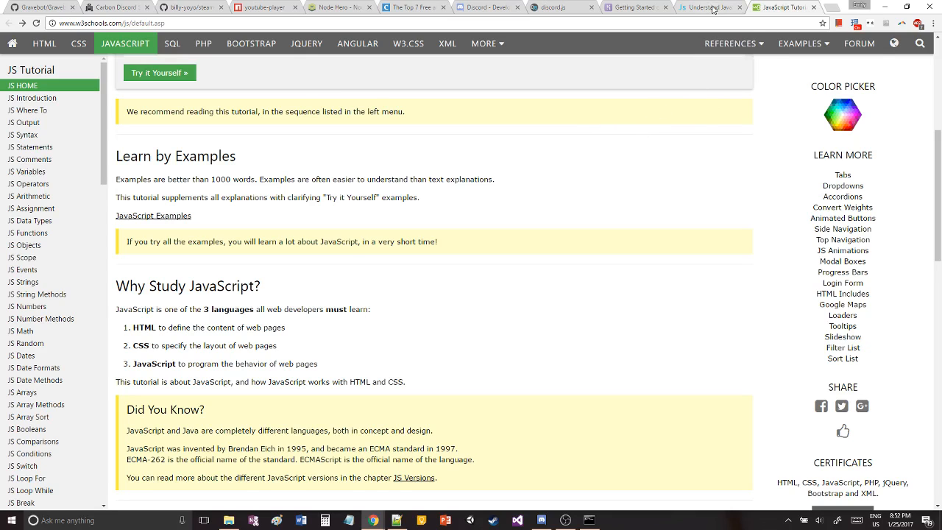
pyautogui.click(783, 7)
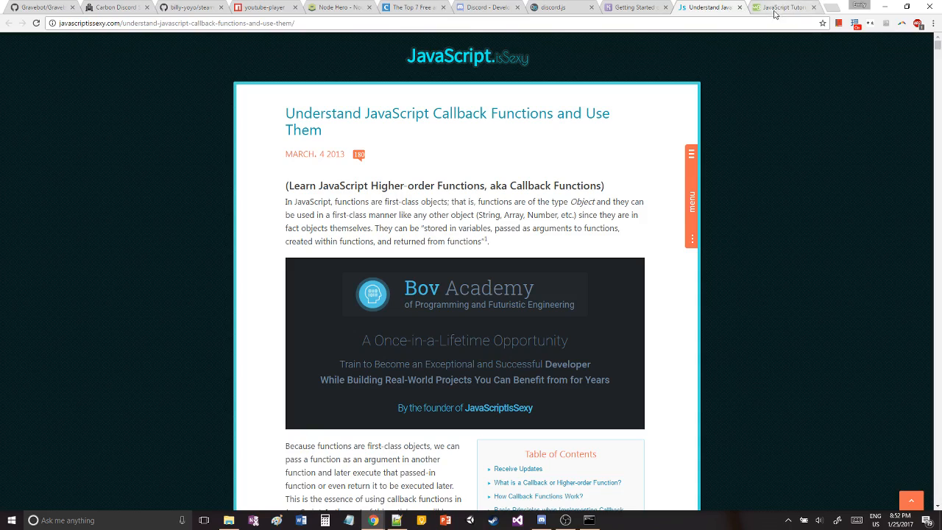
pyautogui.moveTo(474, 268)
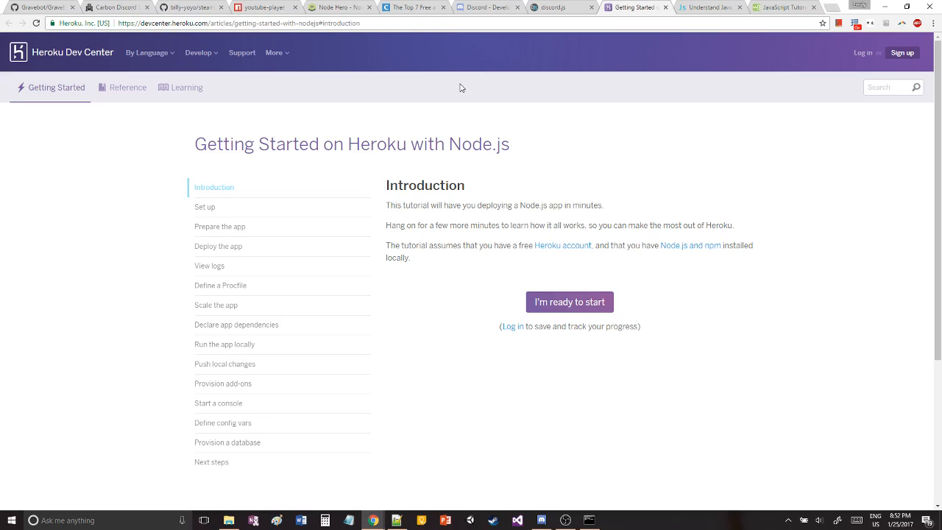
pyautogui.moveTo(114, 109)
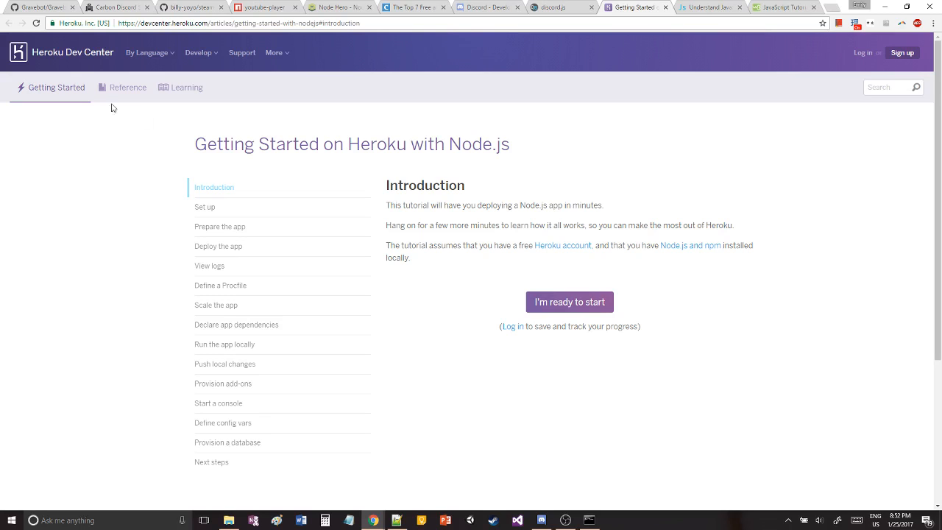
# From the discord.js homepage, go to Get started and the Message class documentation.
pyautogui.click(561, 7)
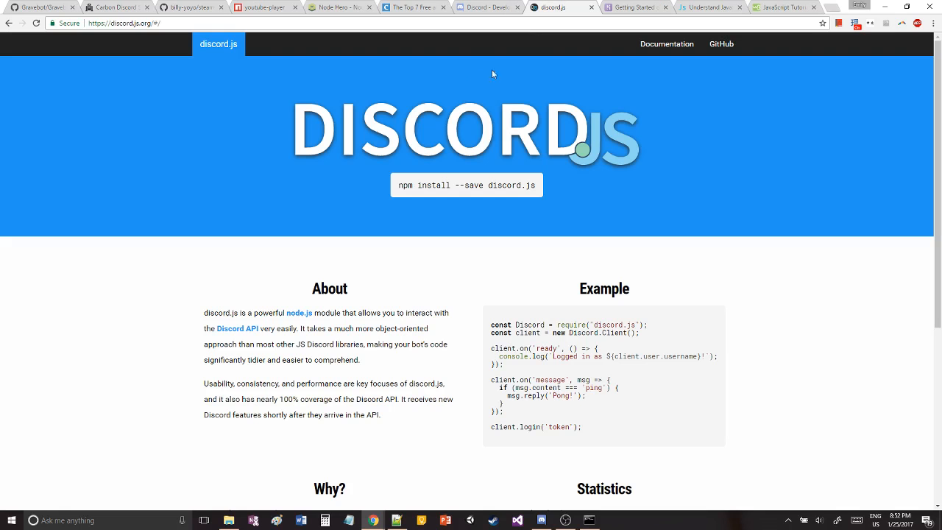
pyautogui.moveTo(498, 243)
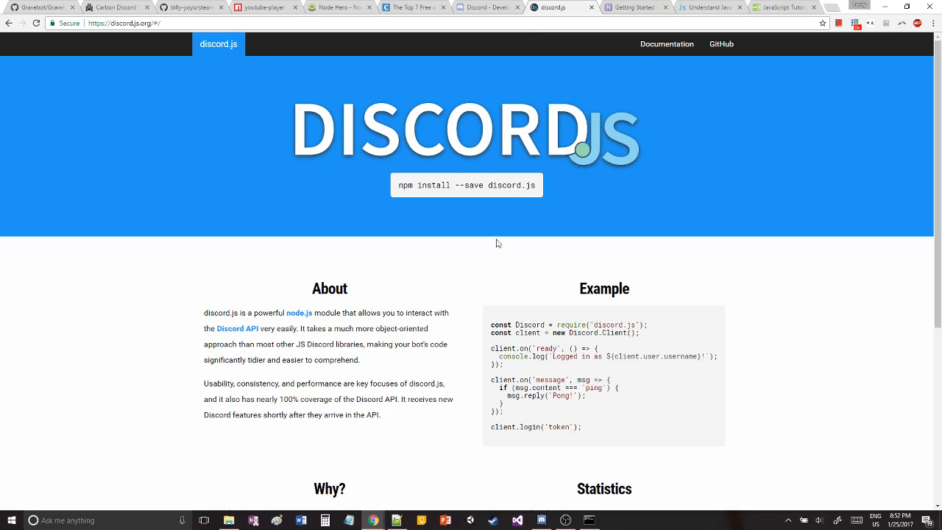
pyautogui.scroll(-3)
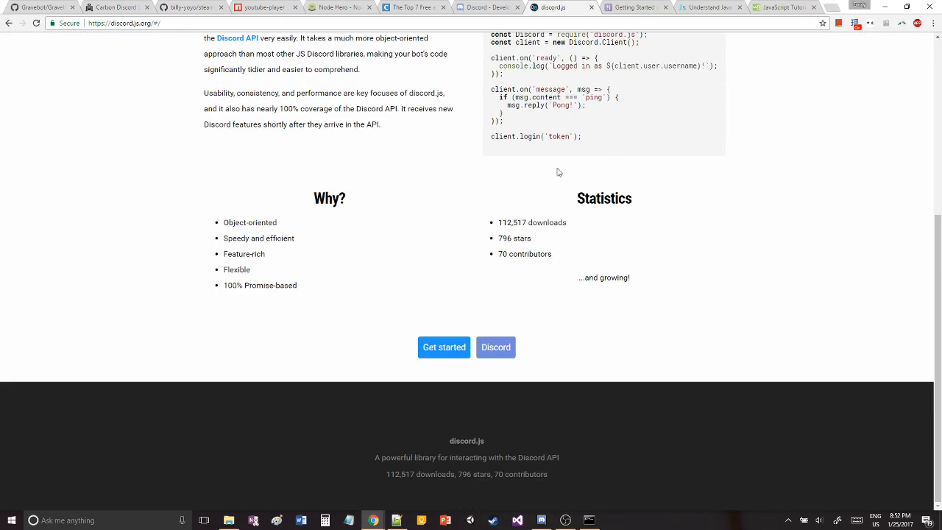
pyautogui.moveTo(440, 278)
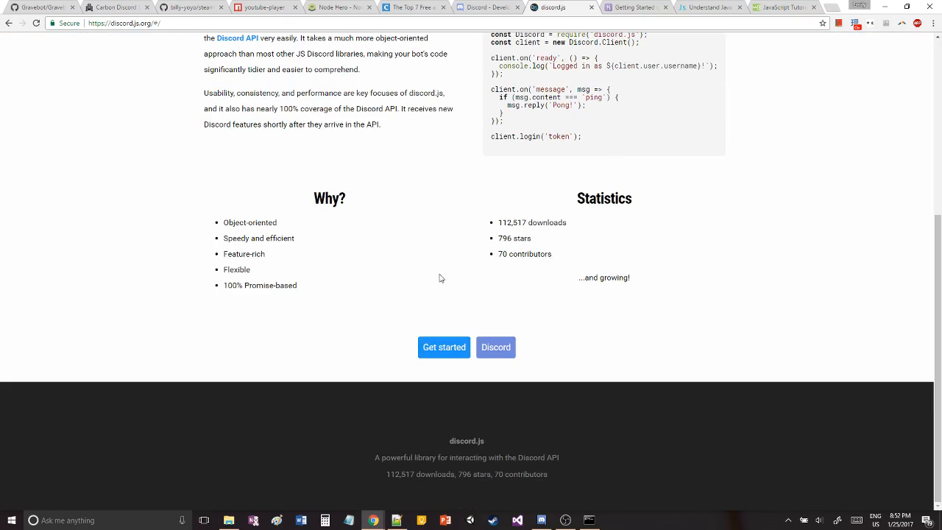
pyautogui.click(443, 348)
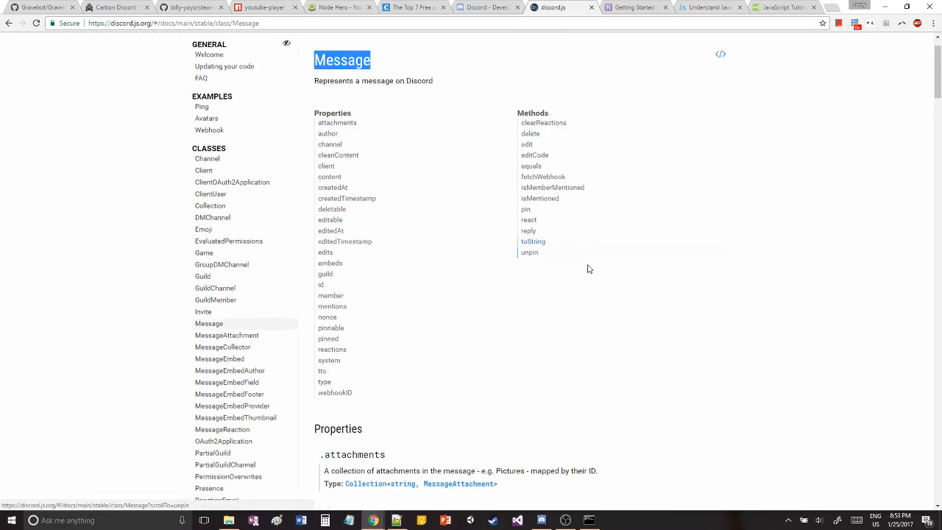
pyautogui.scroll(-3)
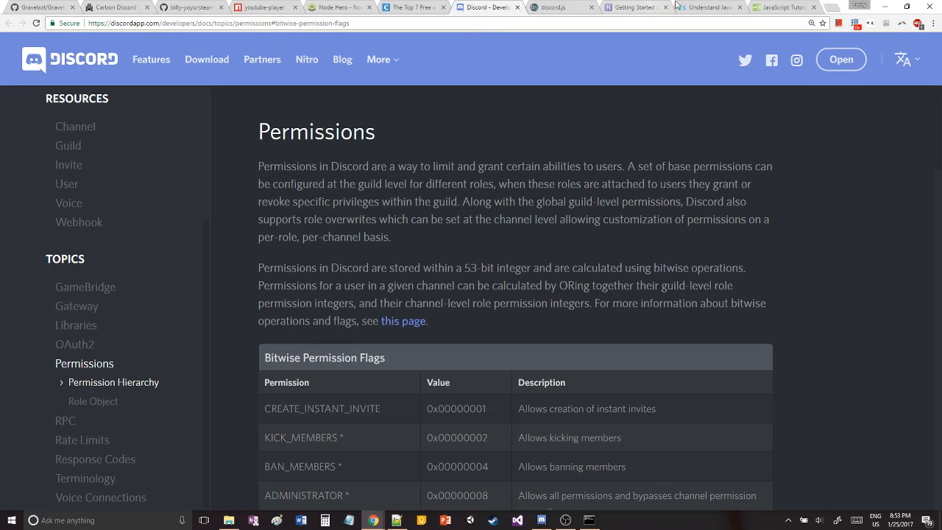
pyautogui.moveTo(468, 256)
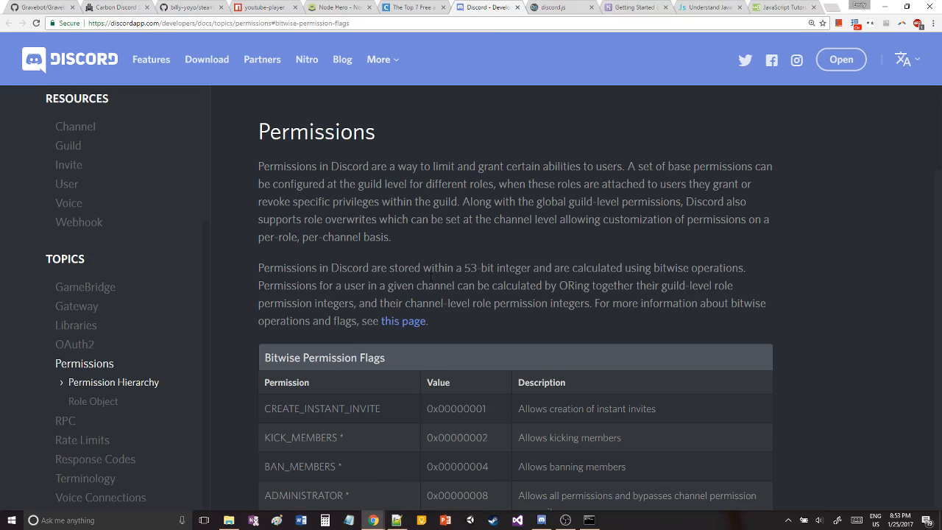
pyautogui.moveTo(361, 486)
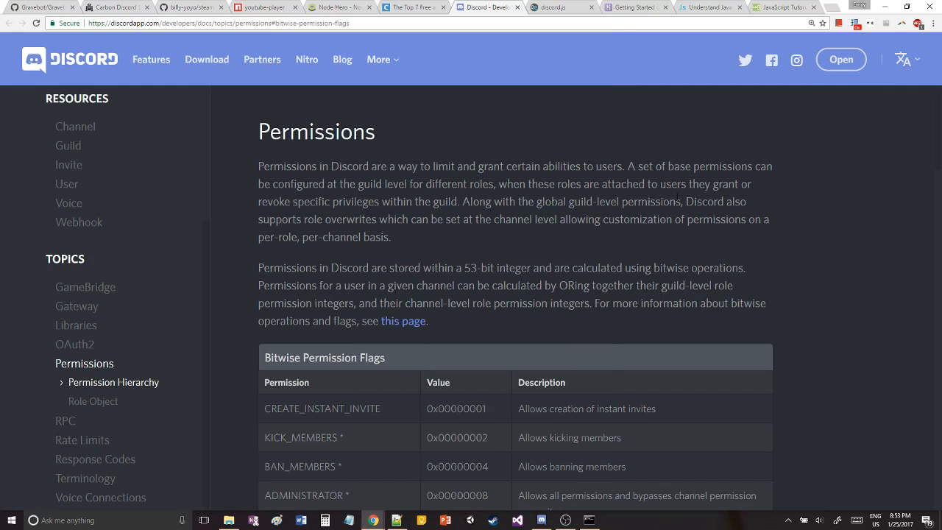
# Scroll the Bitwise Permission Flags table down to the emoji-management permission and 2FA note.
pyautogui.scroll(-3)
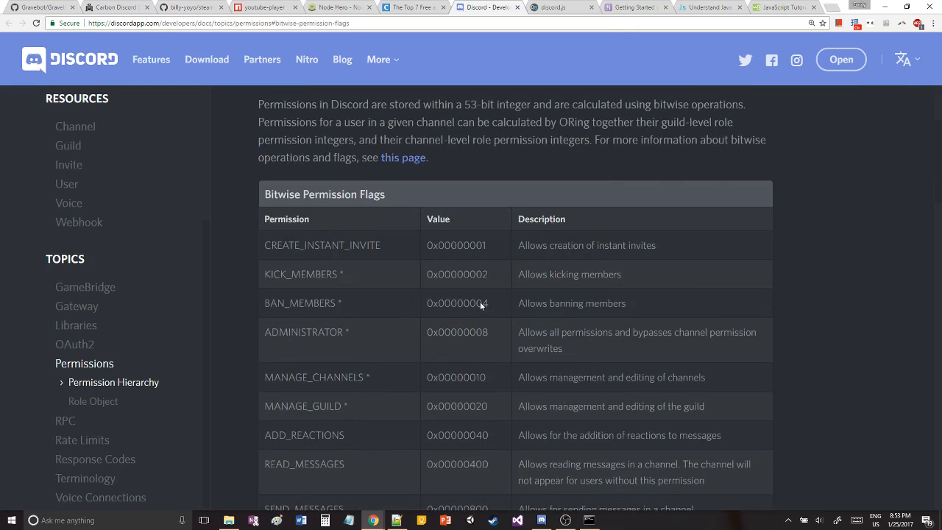
pyautogui.scroll(-3)
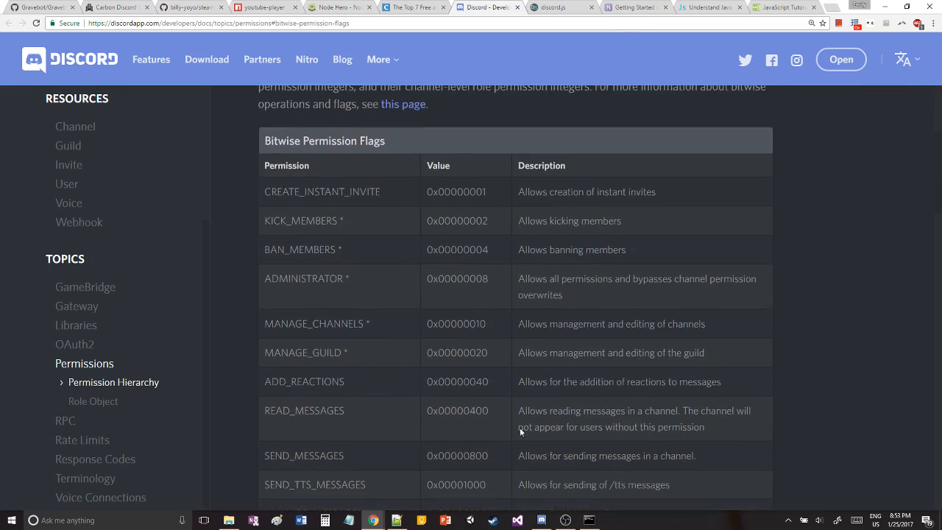
pyautogui.scroll(-3)
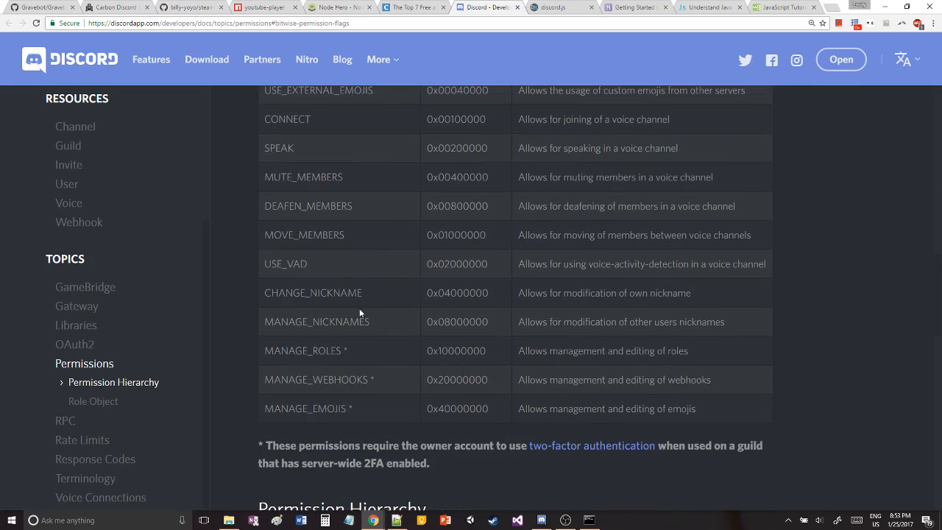
pyautogui.moveTo(449, 46)
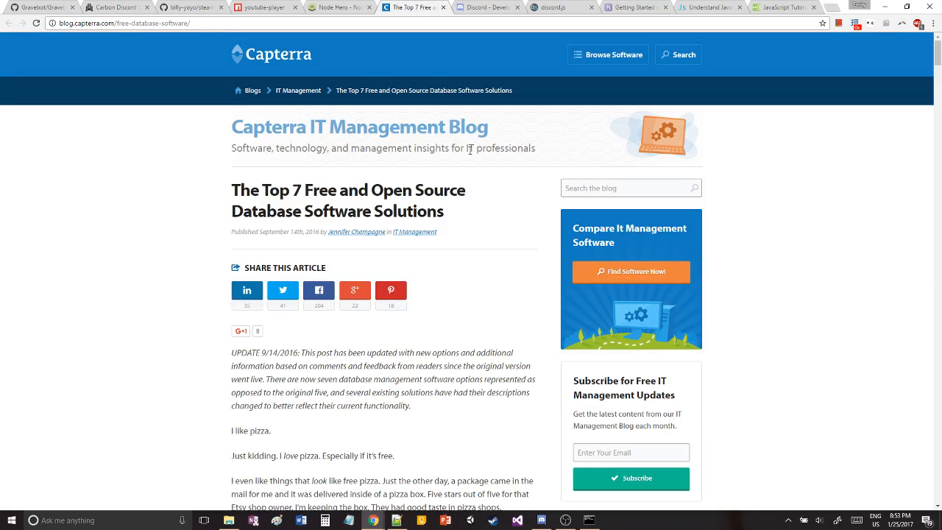
pyautogui.moveTo(289, 230)
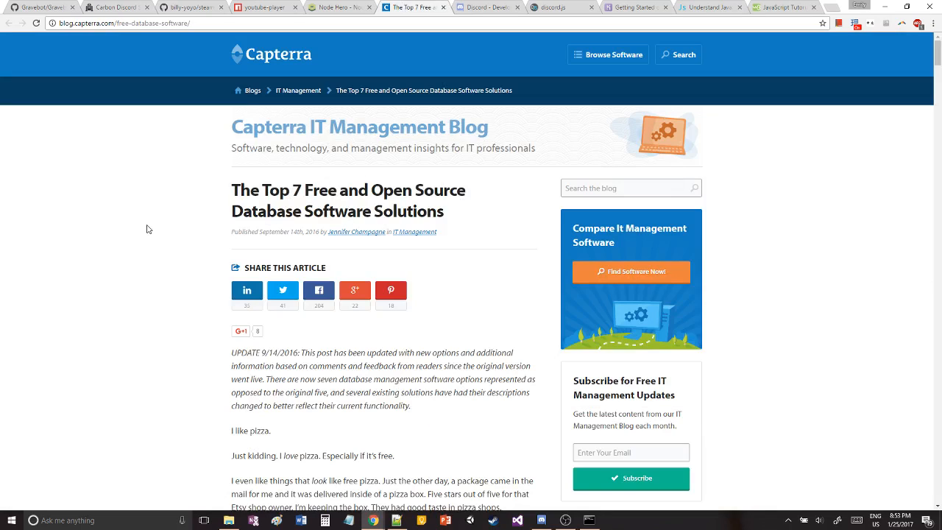
pyautogui.moveTo(156, 222)
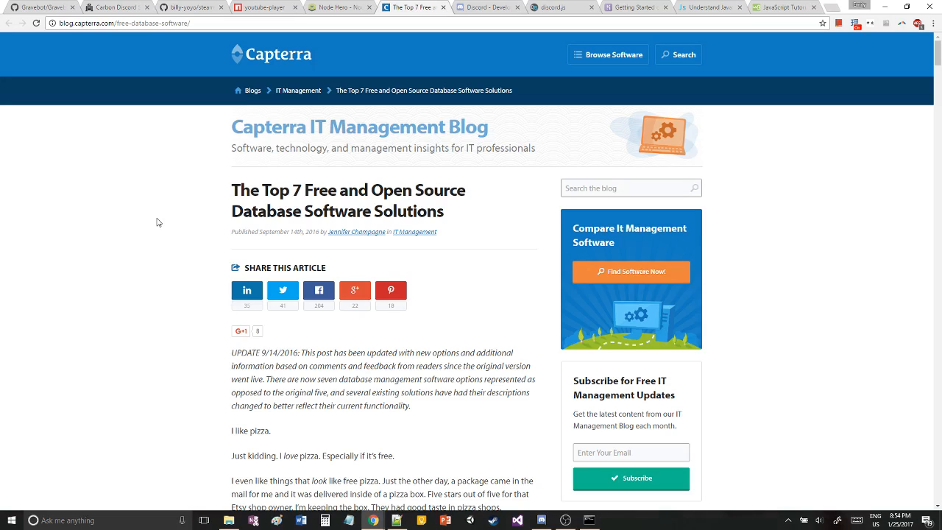
pyautogui.moveTo(241, 142)
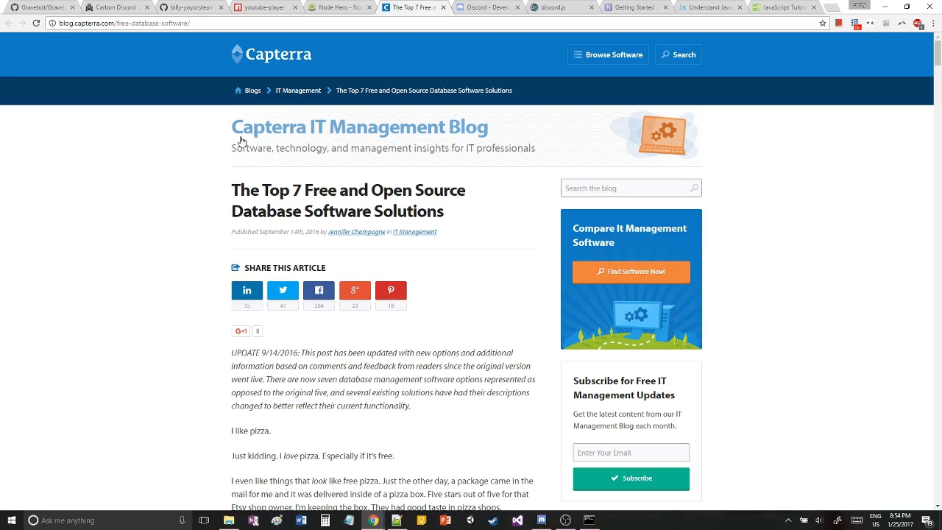
# Skim the Capterra database article, then view the RisingStack Node Hero tutorial chapter list.
pyautogui.scroll(-3)
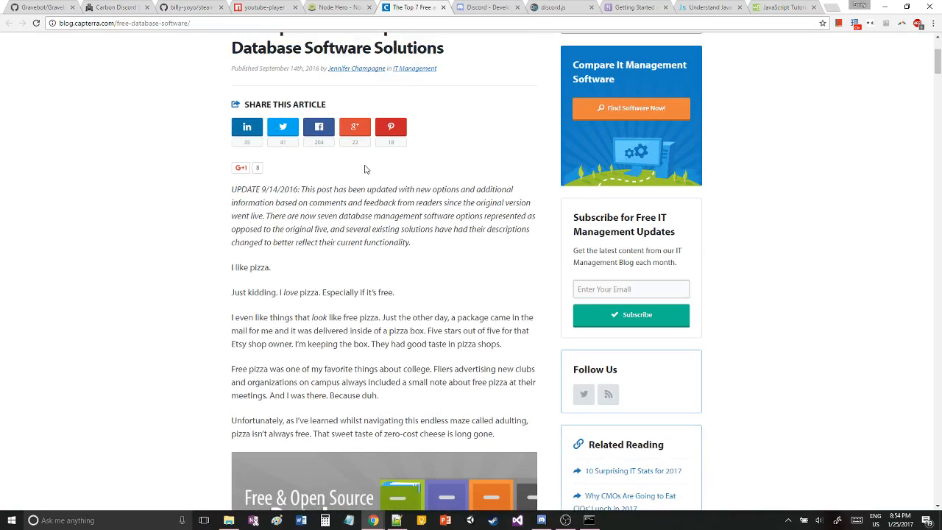
pyautogui.click(340, 8)
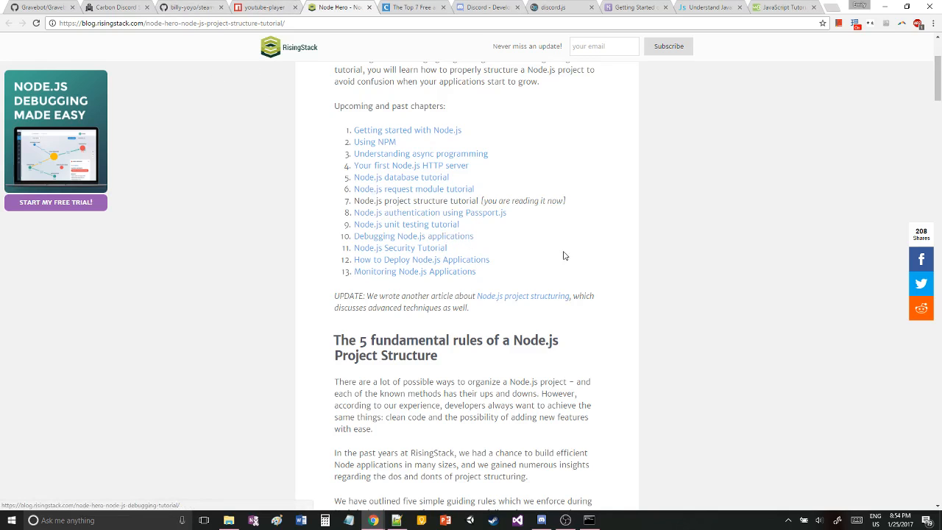
pyautogui.scroll(-3)
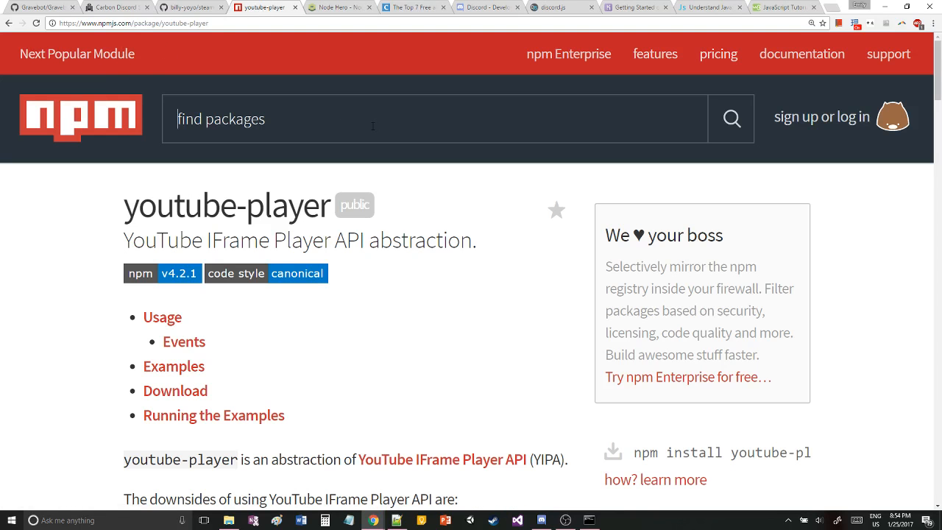
# Search npm for 'file manager' then 'file edit', browsing the 152 results led by jszip.
pyautogui.write('file manager')
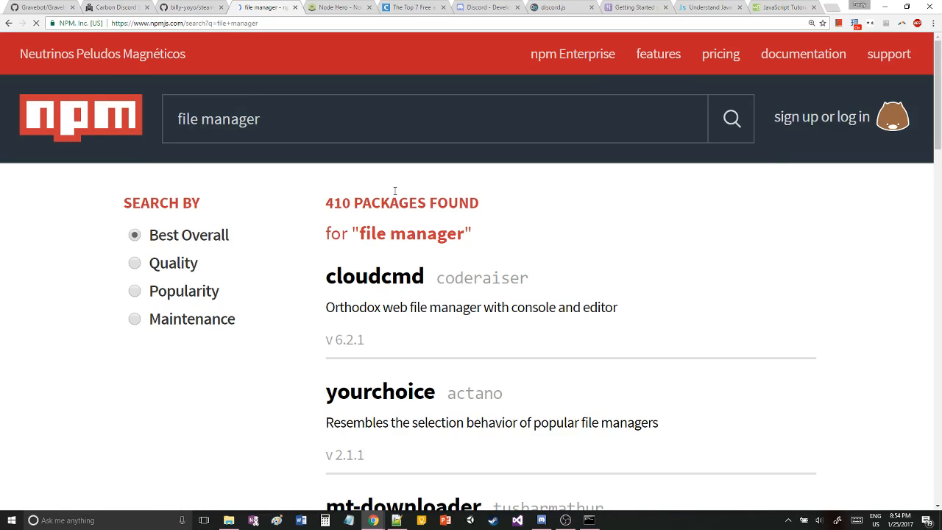
pyautogui.write('file edit')
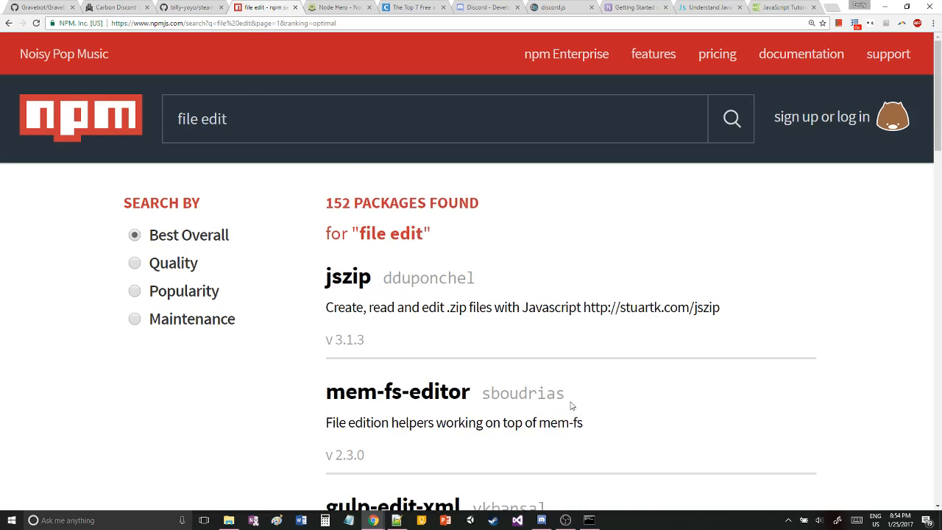
pyautogui.scroll(-3)
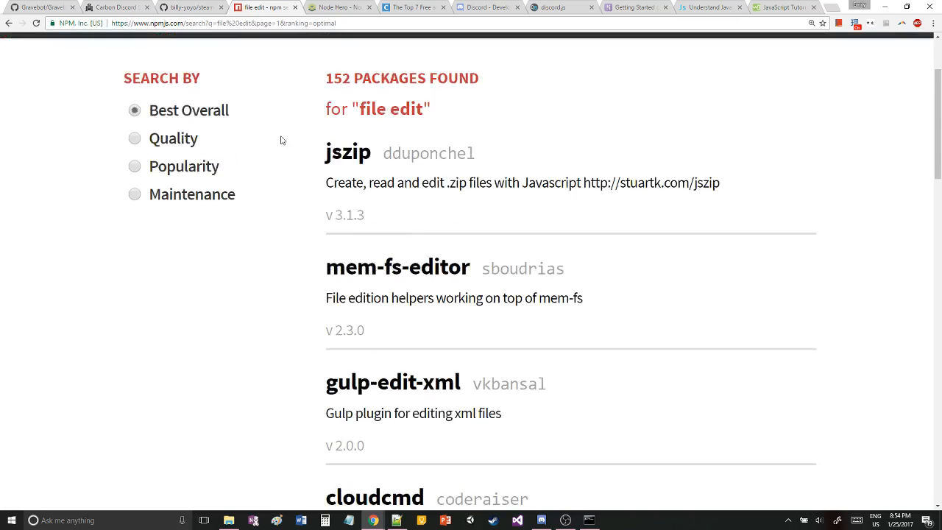
pyautogui.scroll(3)
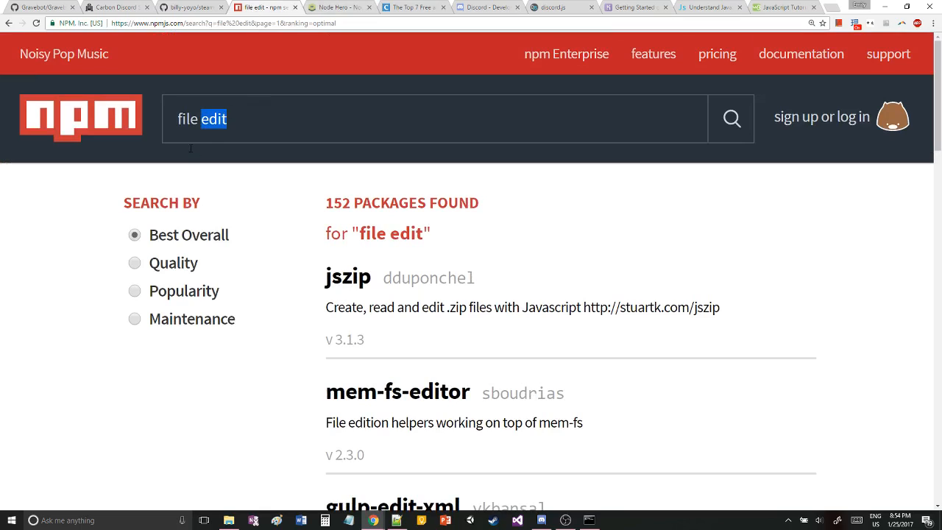
pyautogui.moveTo(100, 125)
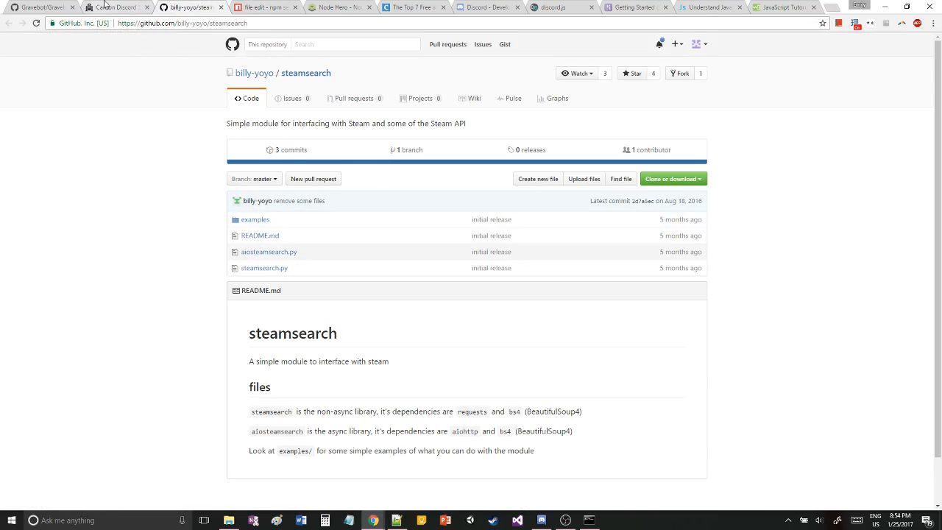
pyautogui.click(115, 6)
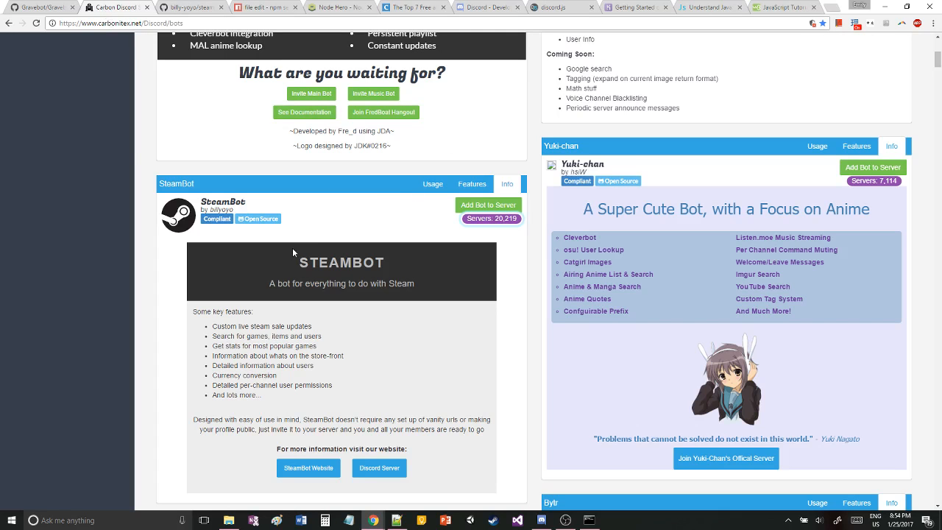
pyautogui.scroll(3)
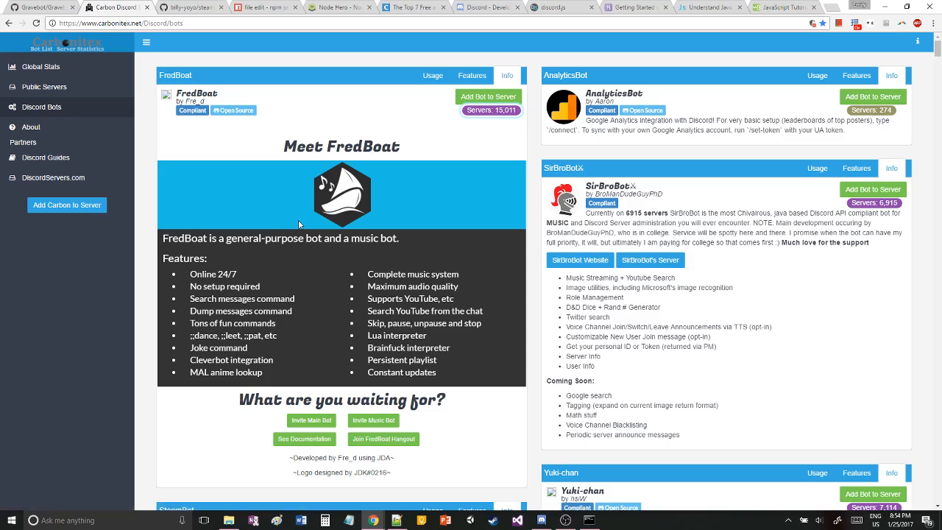
pyautogui.moveTo(287, 221)
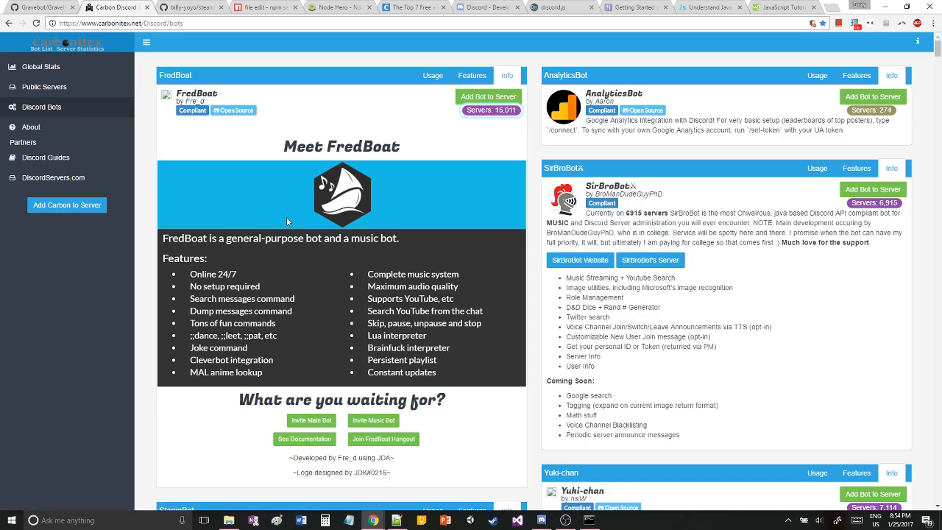
pyautogui.moveTo(430, 129)
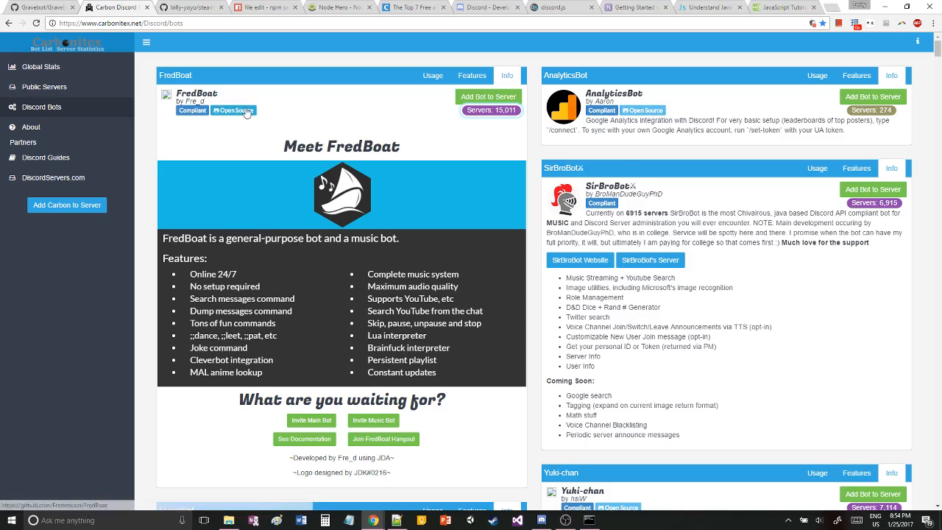
pyautogui.click(189, 6)
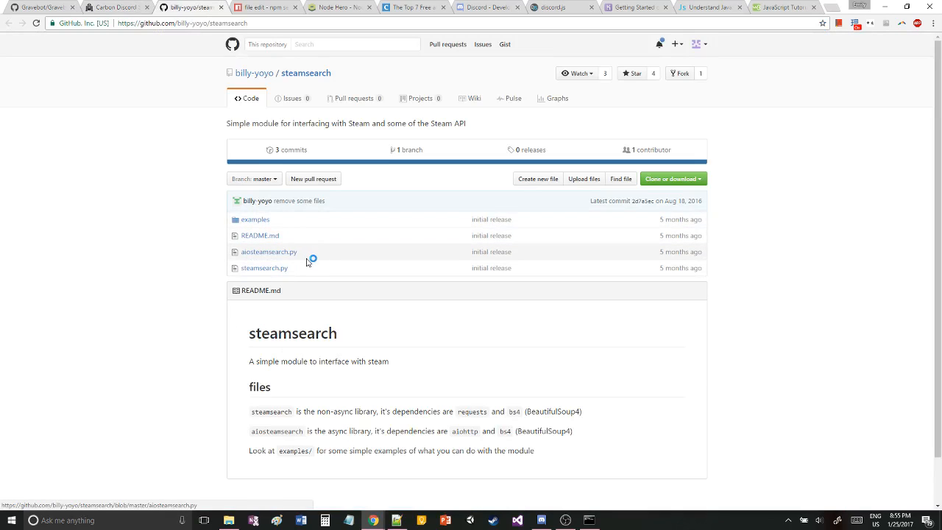
pyautogui.moveTo(109, 206)
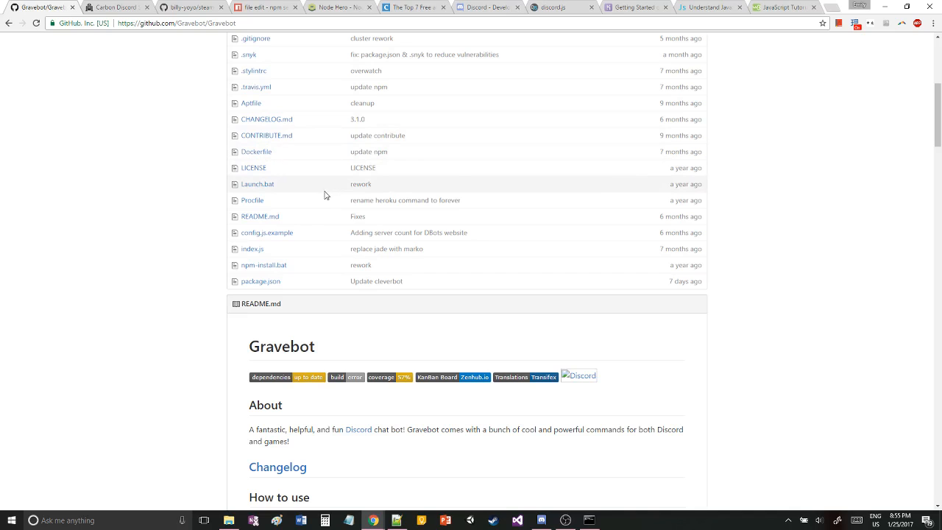
# Scroll to the top of the Gravebot GitHub repository to see its file list and summary.
pyautogui.scroll(3)
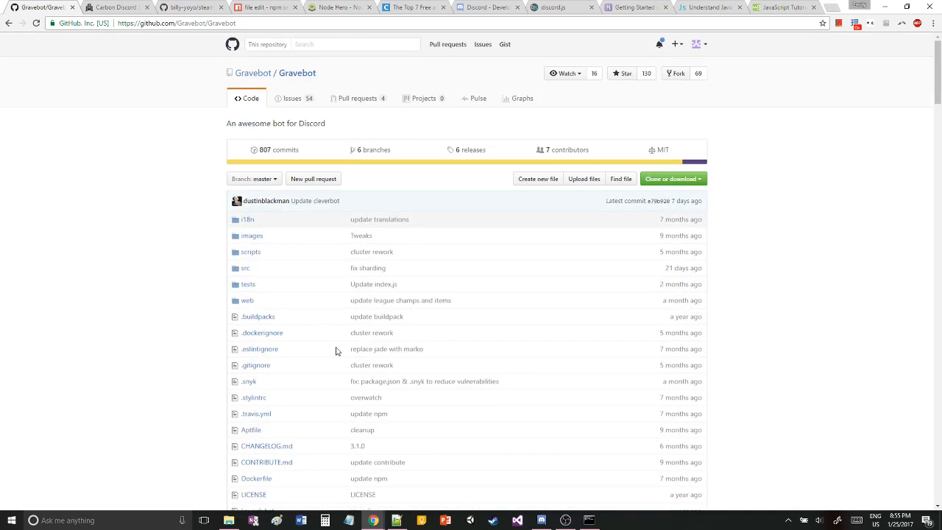
pyautogui.moveTo(650, 152)
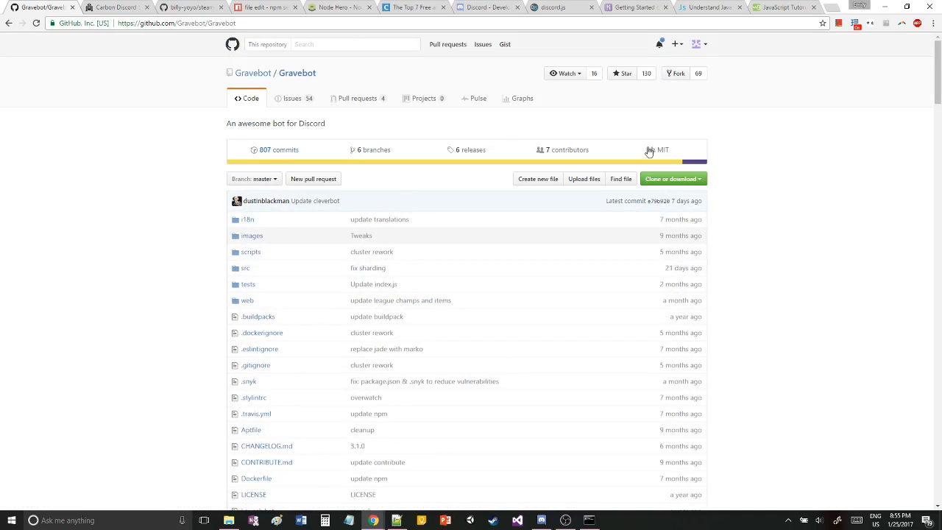
pyautogui.moveTo(589, 371)
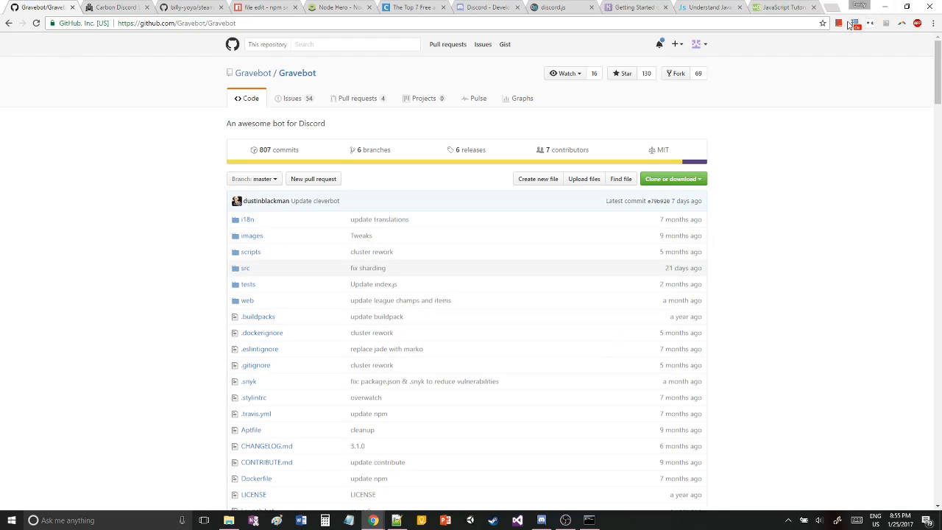
pyautogui.moveTo(819, 35)
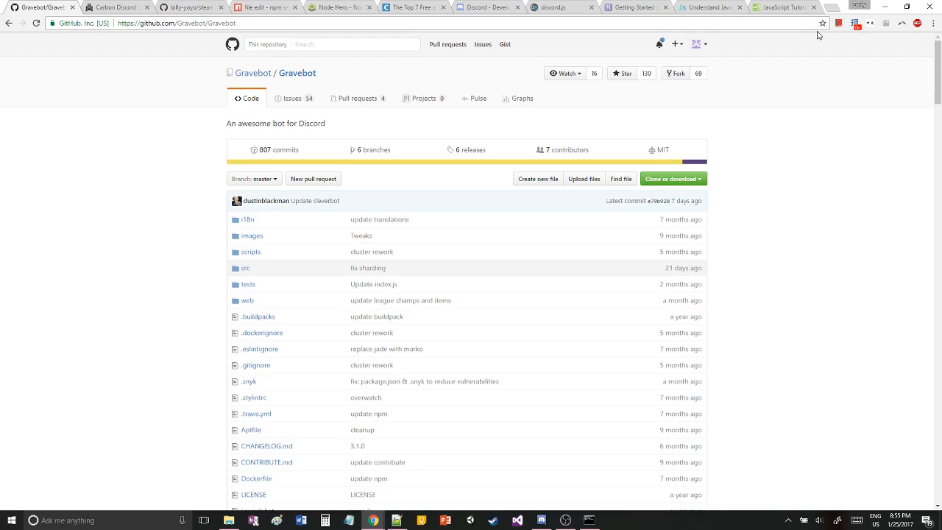